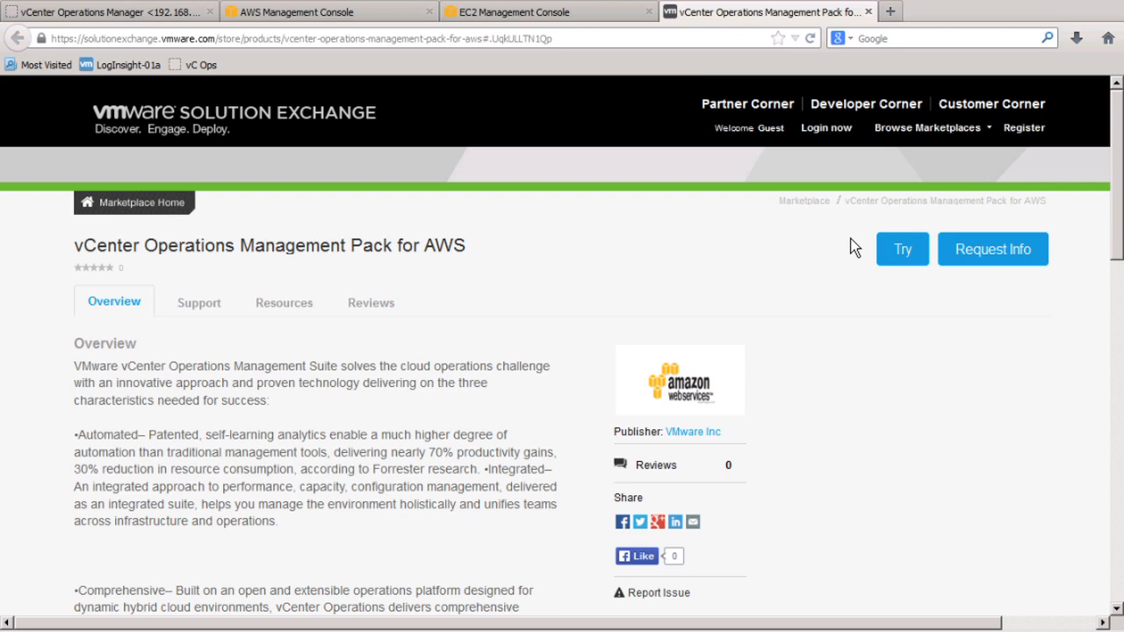
pyautogui.moveTo(614, 156)
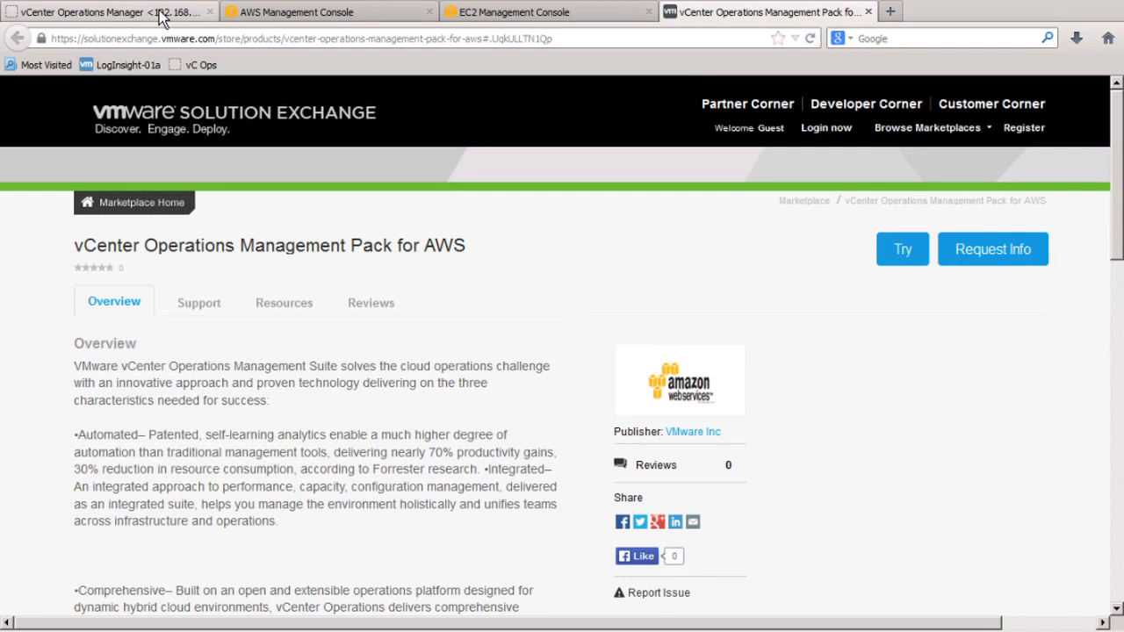
pyautogui.moveTo(161, 13)
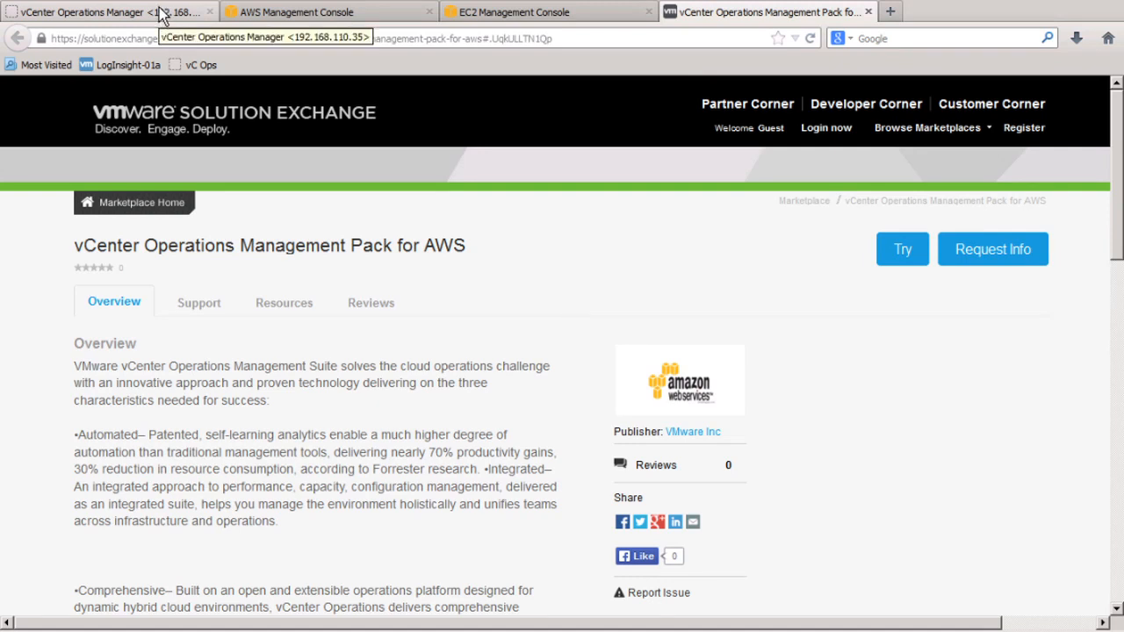
# - Switch to the AWS Management Console tab
pyautogui.click(294, 12)
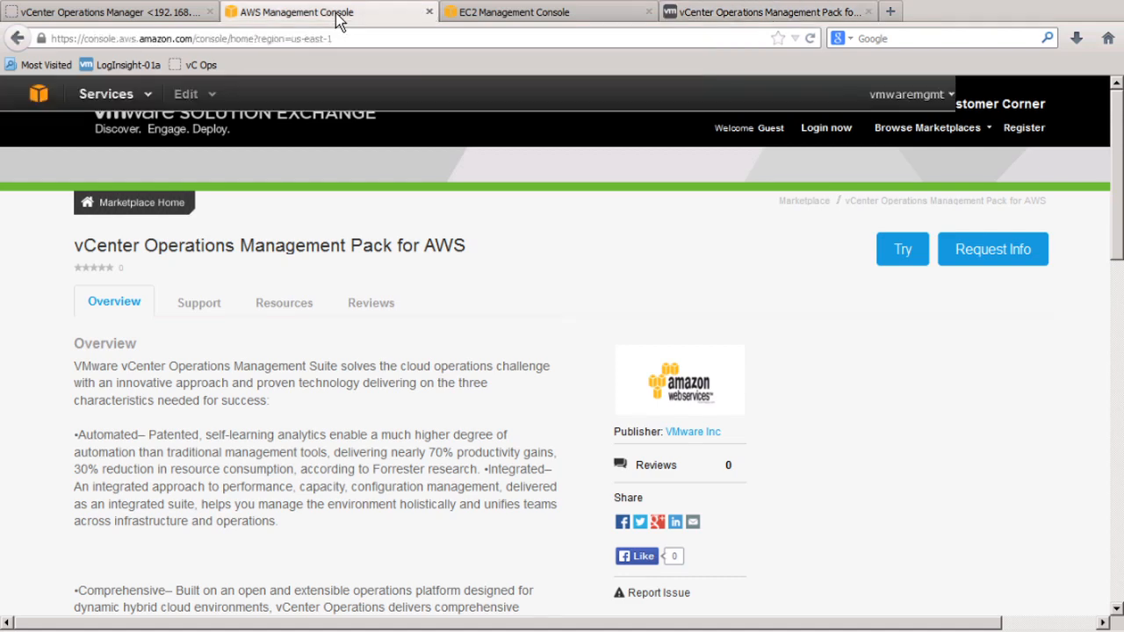
# - Bring up the AWS Management Console home listing all Amazon Web Services
pyautogui.click(290, 11)
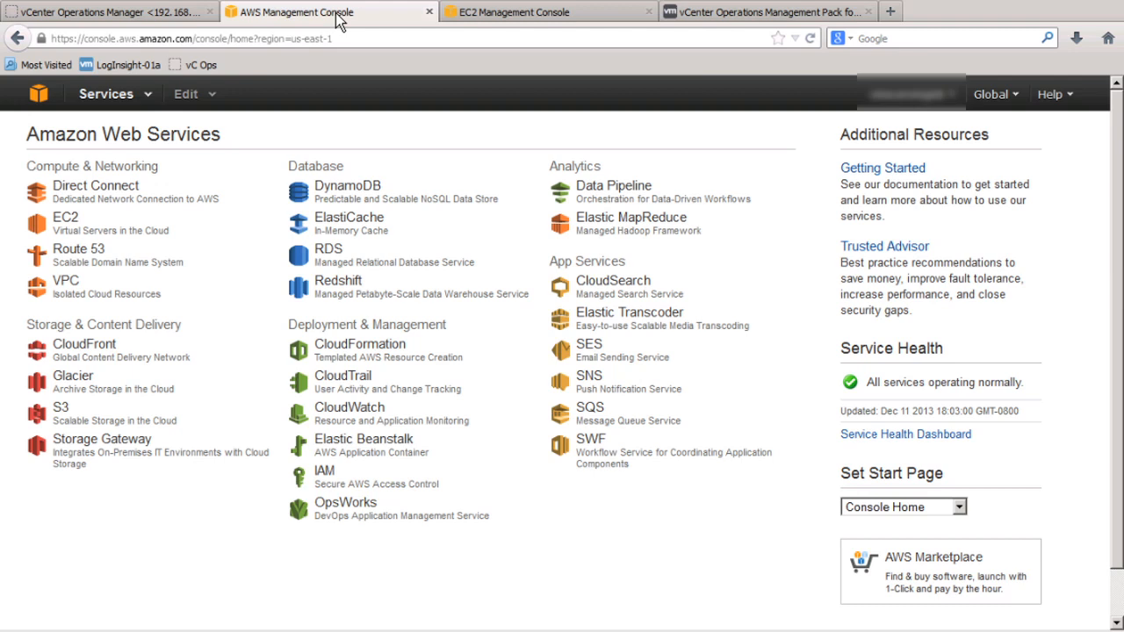
# - Open EC2, highlight the US East region, and list the seven running instances
pyautogui.click(65, 217)
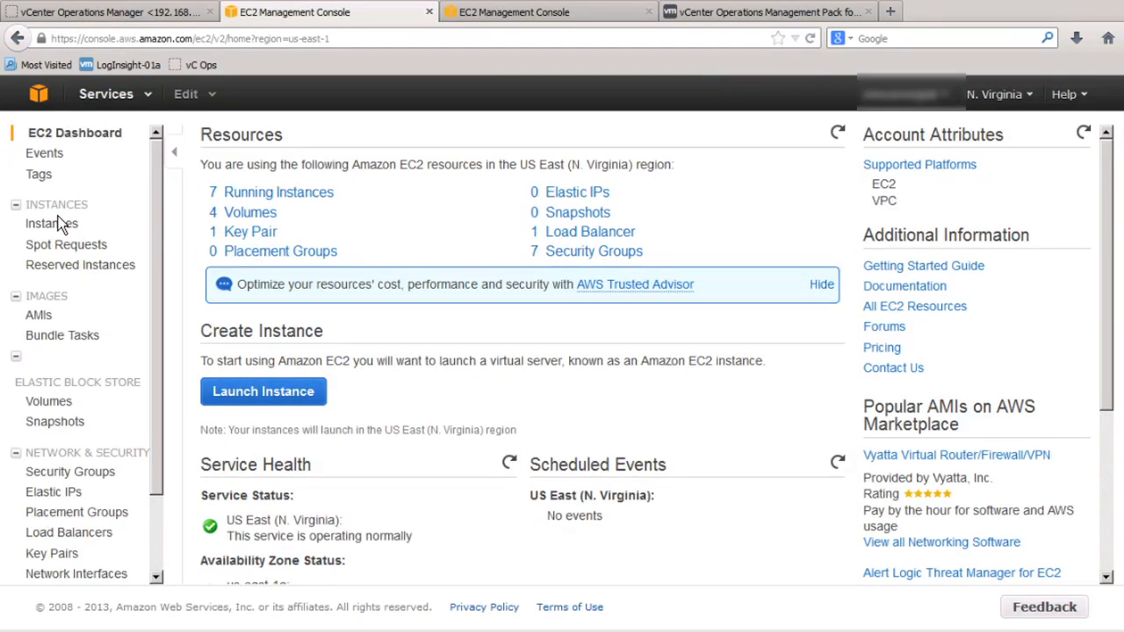
pyautogui.moveTo(490, 171)
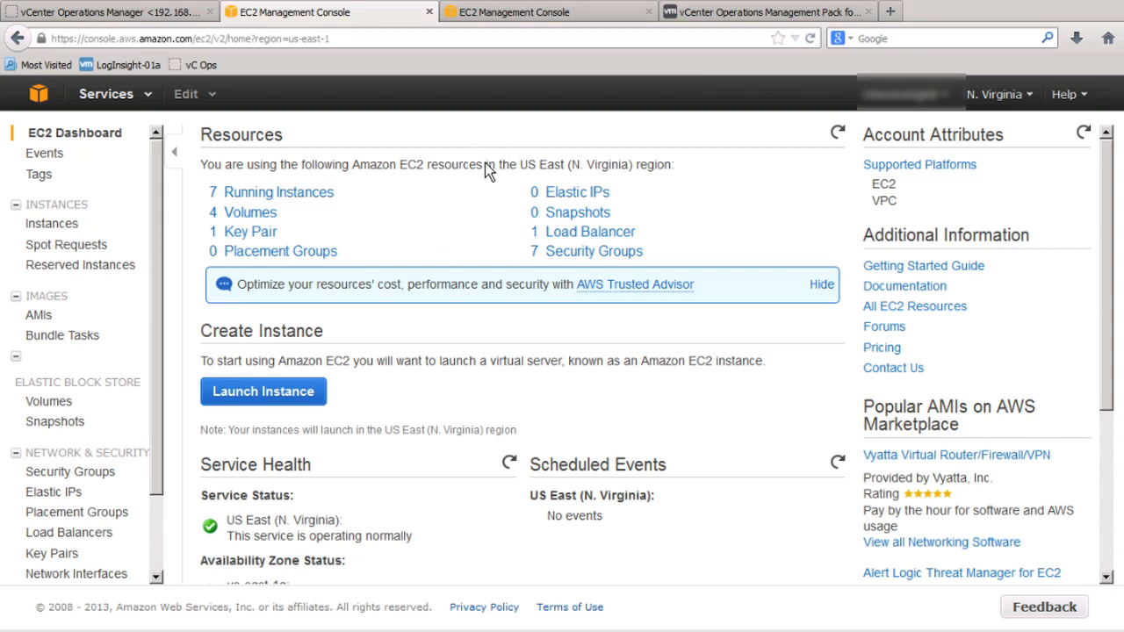
pyautogui.doubleClick(558, 164)
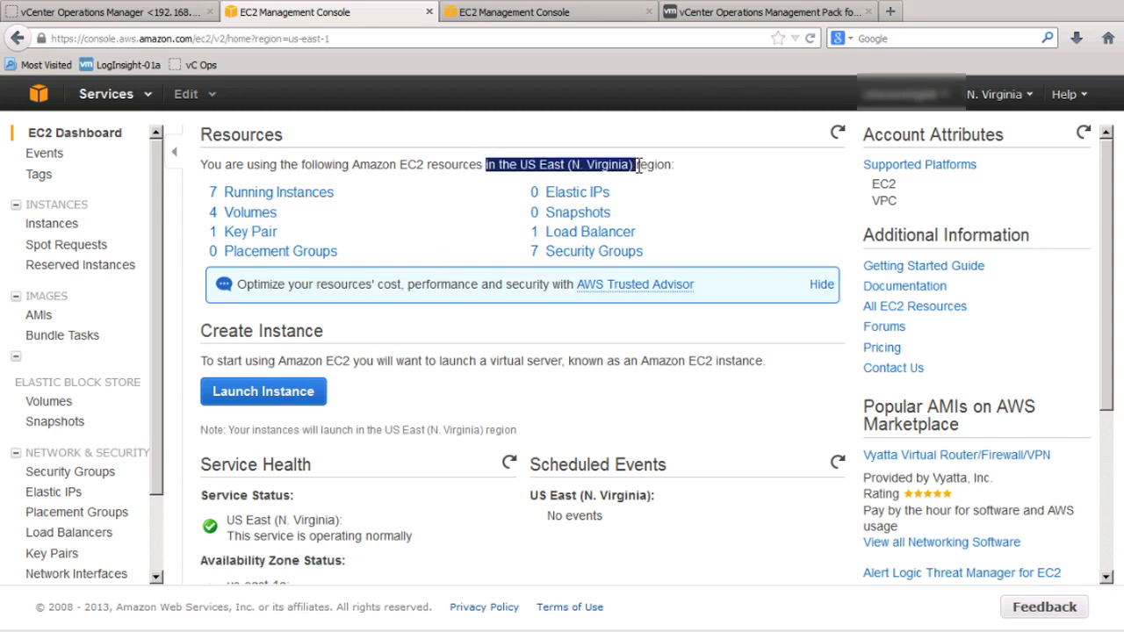
pyautogui.click(51, 223)
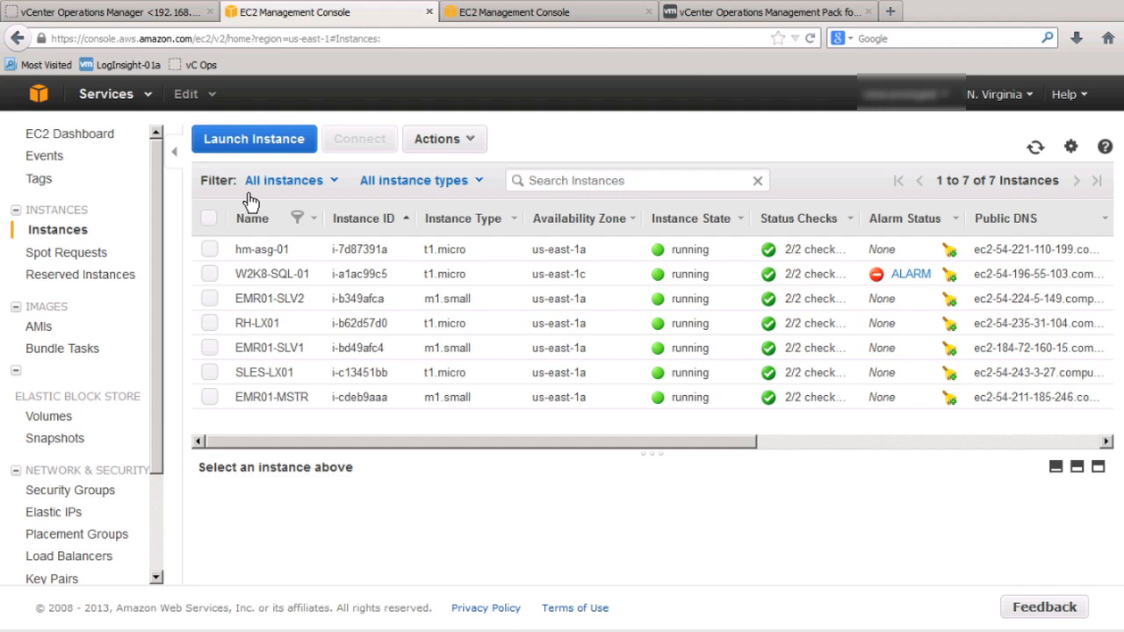
pyautogui.moveTo(597, 253)
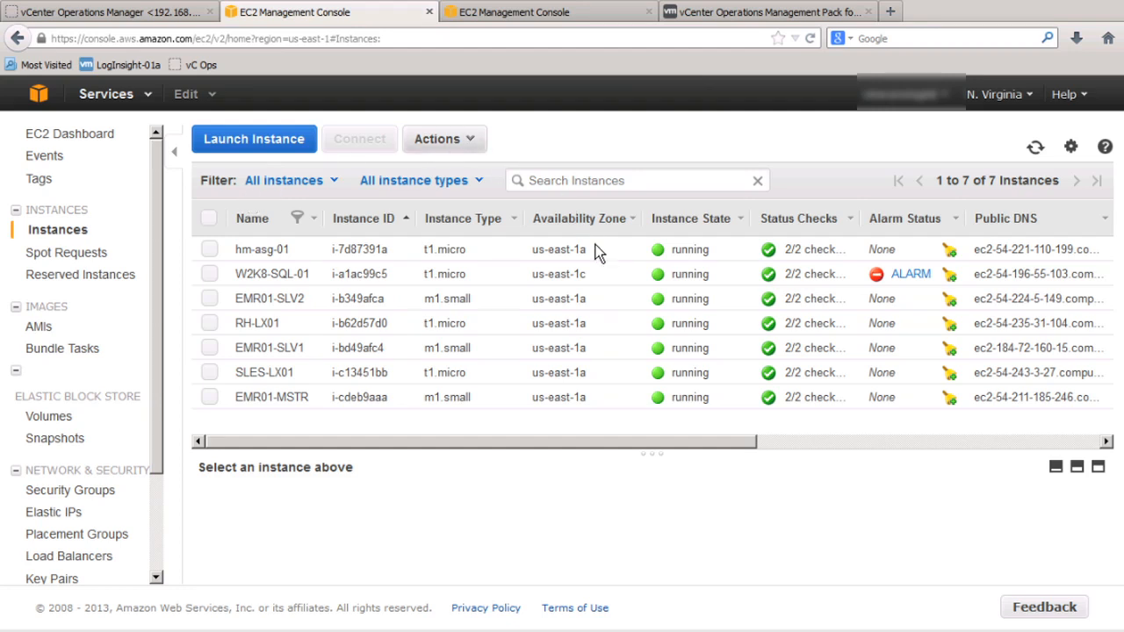
pyautogui.moveTo(615, 397)
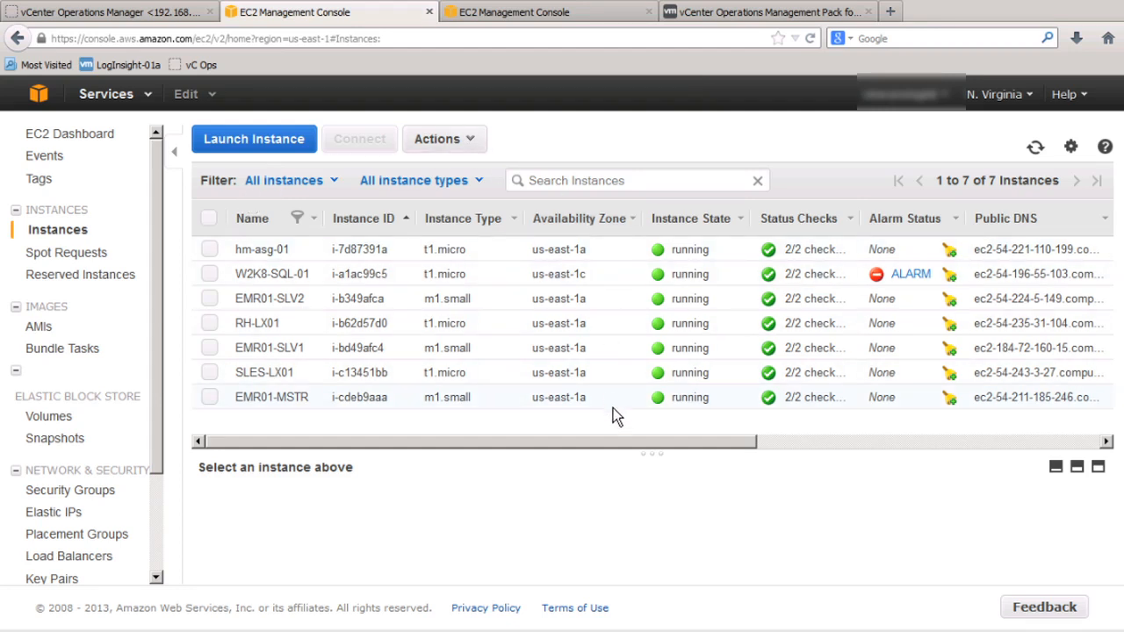
pyautogui.moveTo(672, 430)
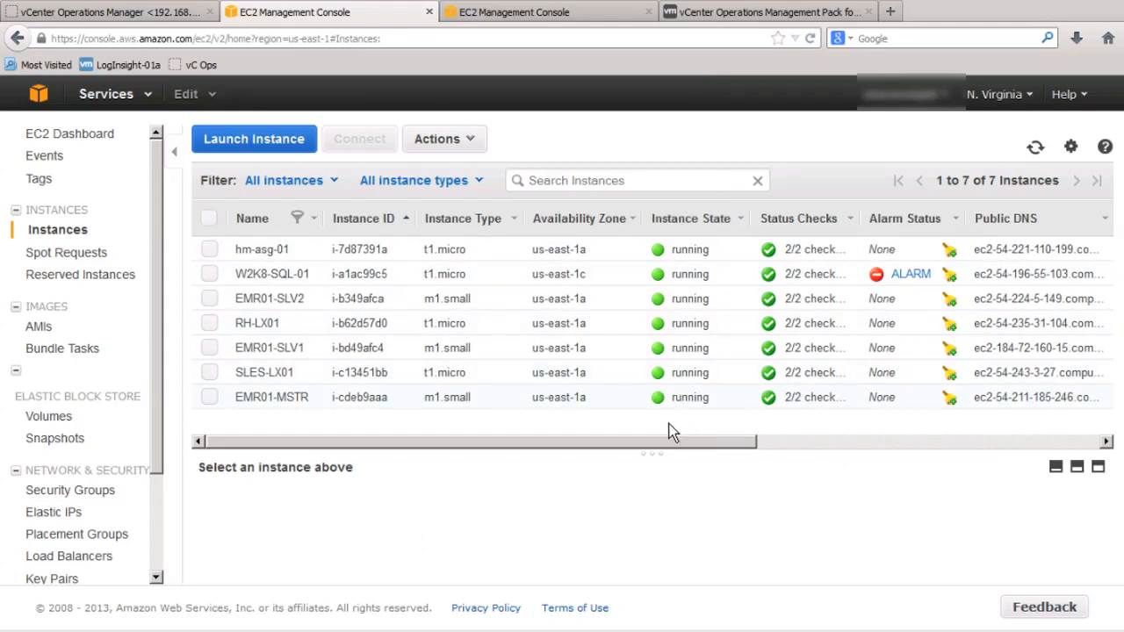
pyautogui.moveTo(948, 328)
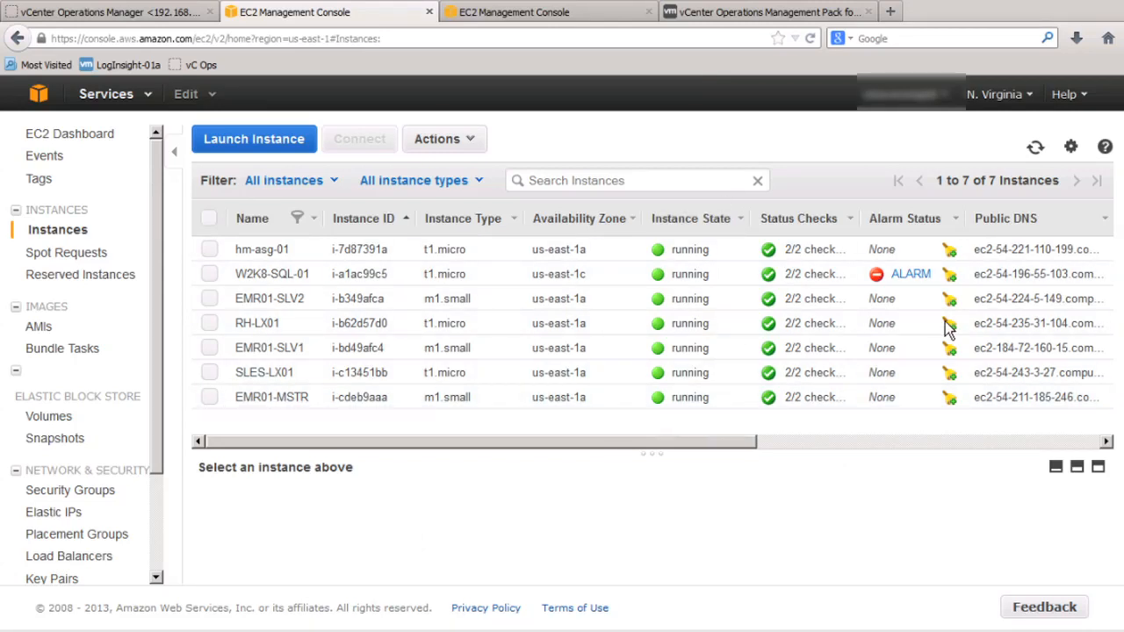
pyautogui.moveTo(944, 284)
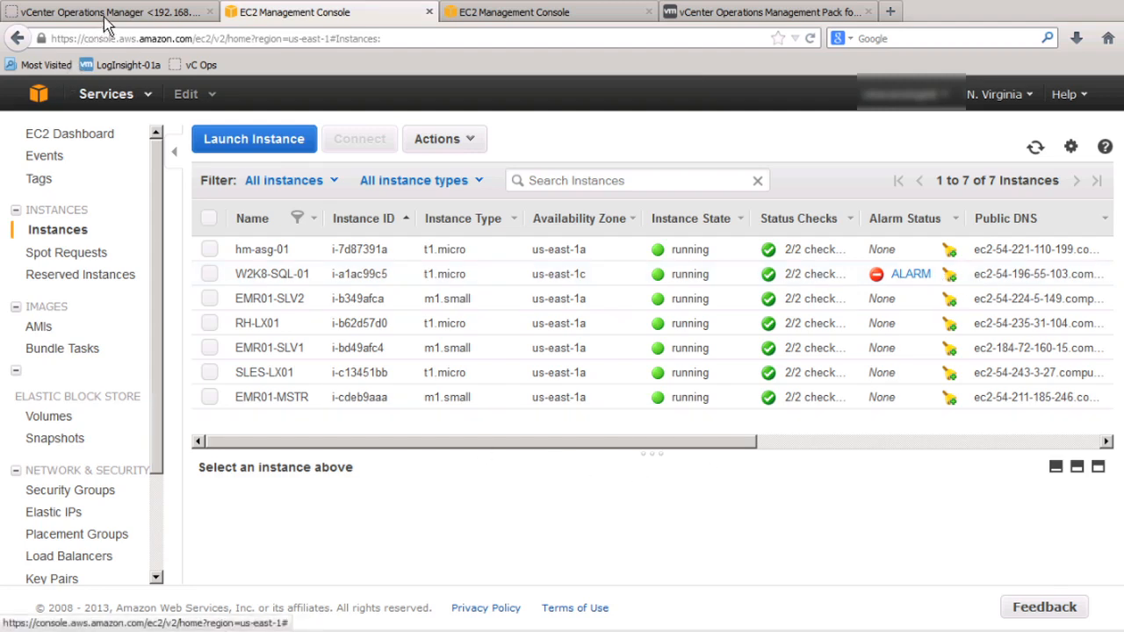
# - In vCenter Operations Manager, open the AWS Instance Utilization dashboard from Dashboards > AWS
pyautogui.click(110, 12)
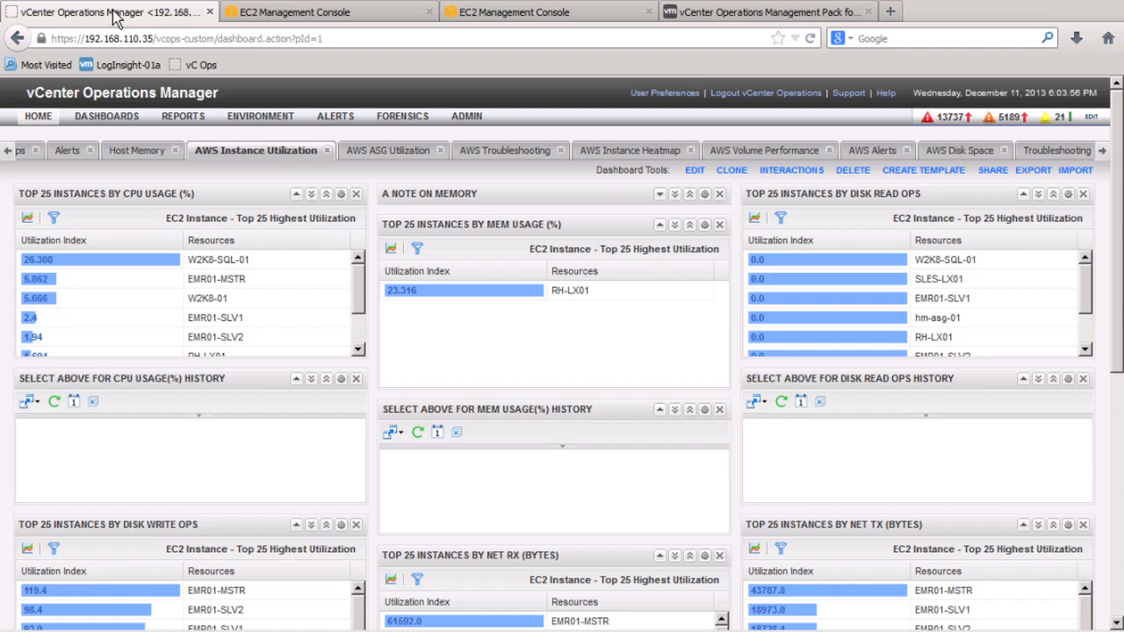
pyautogui.click(106, 115)
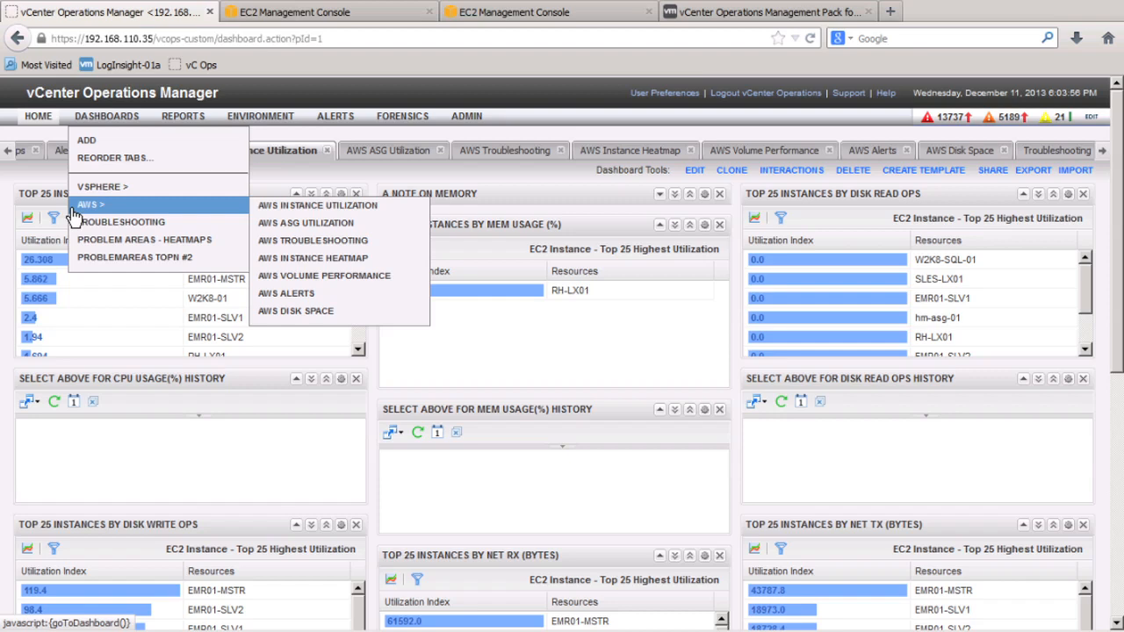
pyautogui.click(318, 204)
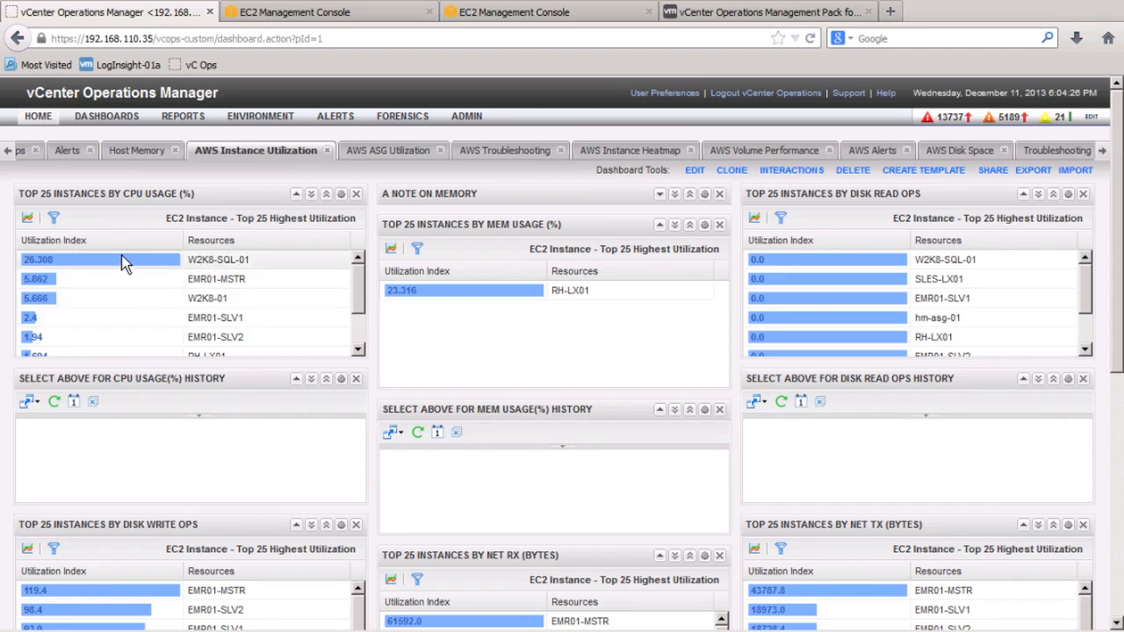
# - Load history for EMR01-MSTR CPU, RH-LX01 memory and W2K8-SQL-01 disk read
pyautogui.click(216, 279)
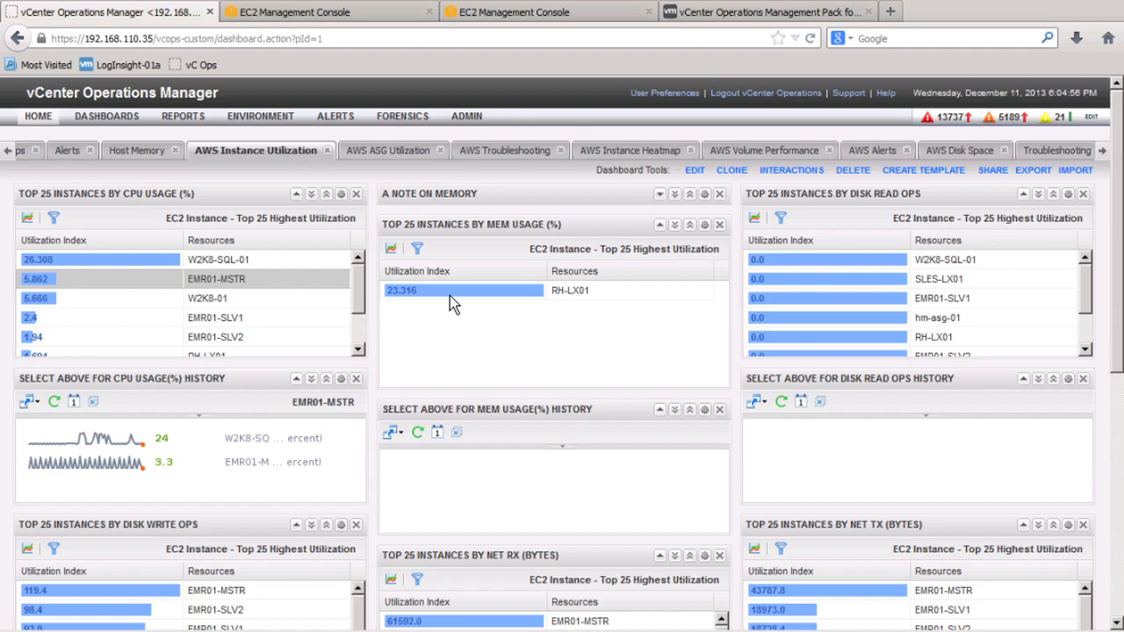
pyautogui.click(462, 290)
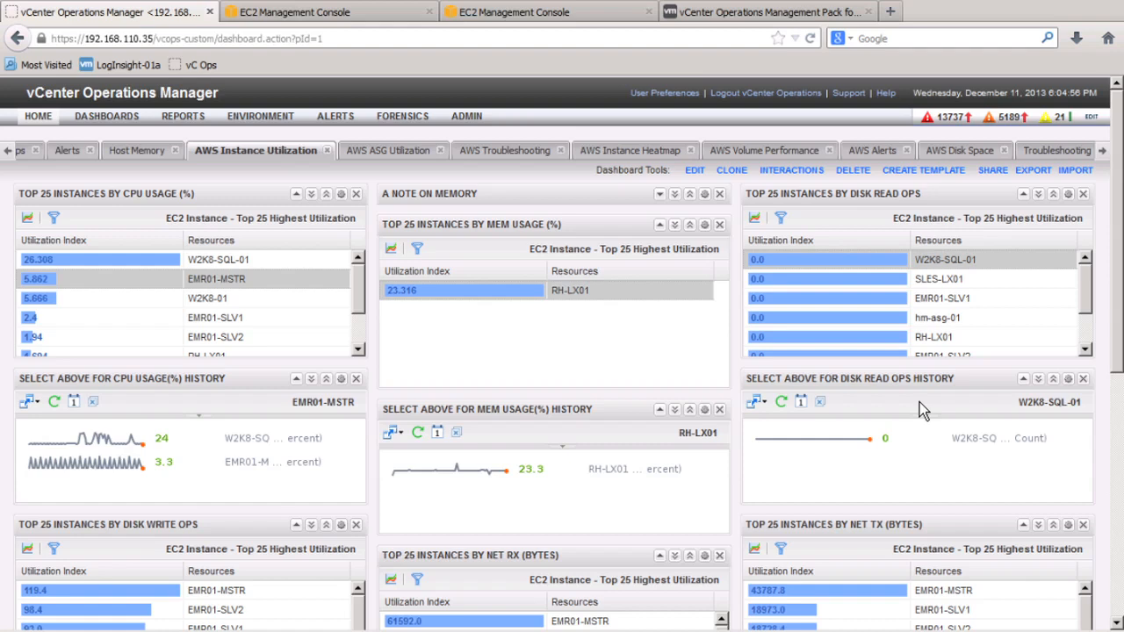
pyautogui.click(376, 150)
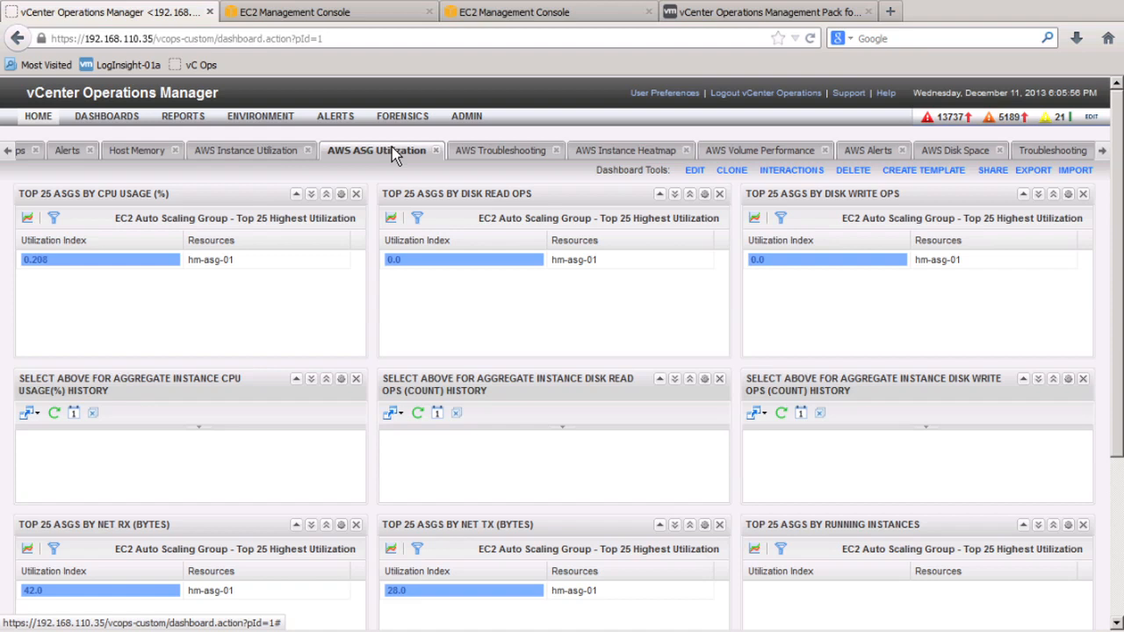
# - Open the AWS Troubleshooting dashboard with its 33 AWS objects and health map
pyautogui.click(492, 150)
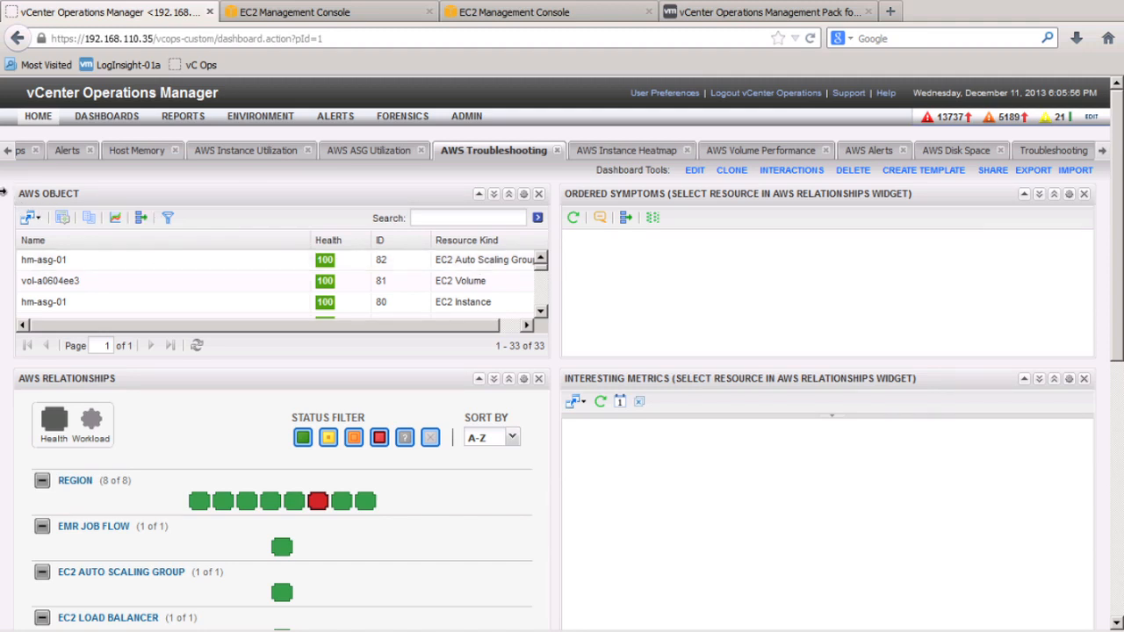
pyautogui.moveTo(7, 199)
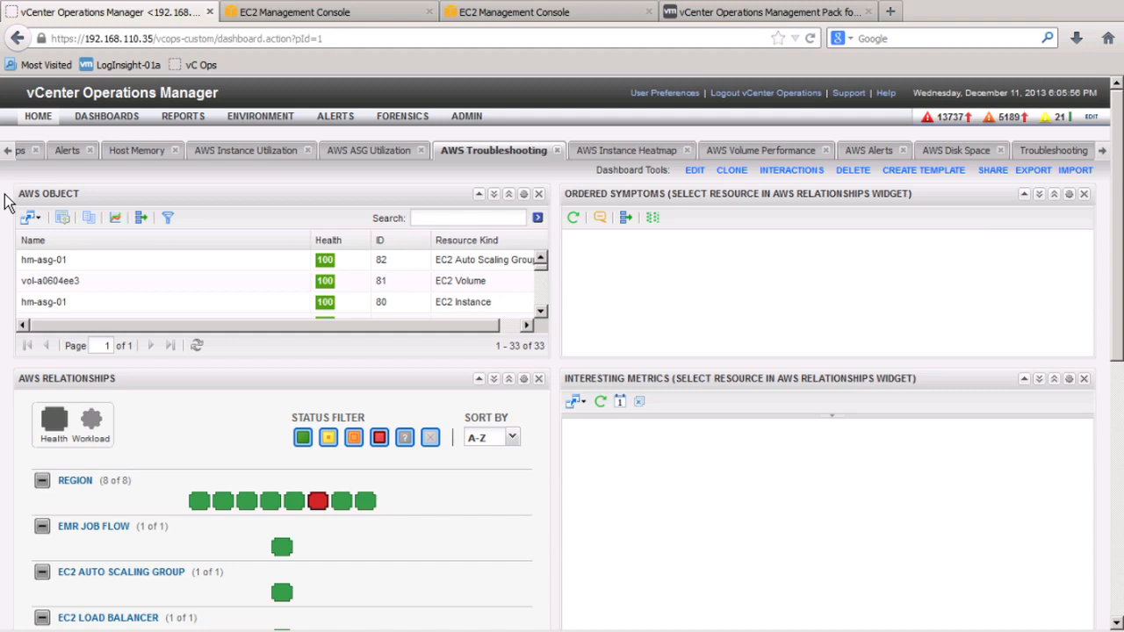
# - Filter the AWS object list to RH-LX01 and move to the AWS Instance Heatmap
pyautogui.scroll(-3)
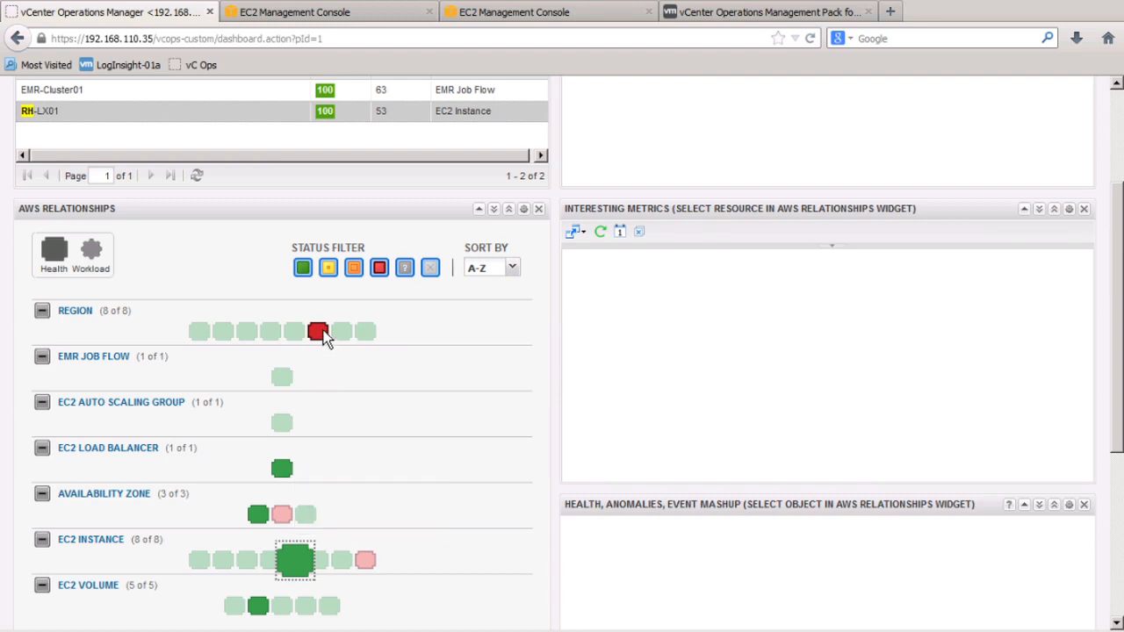
pyautogui.moveTo(318, 331)
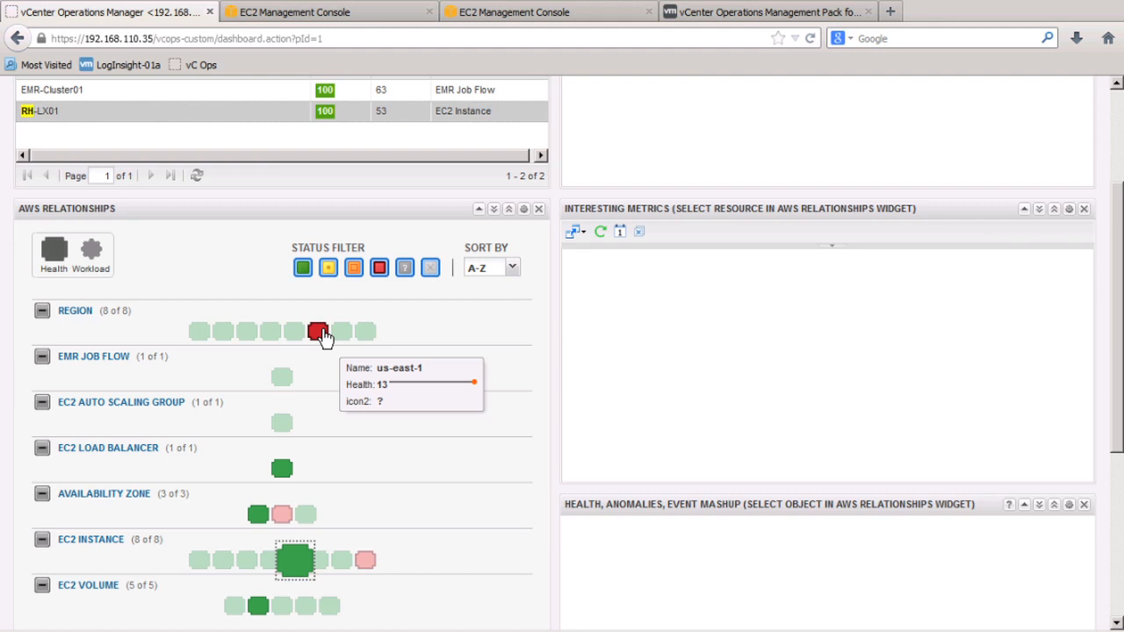
pyautogui.moveTo(404, 339)
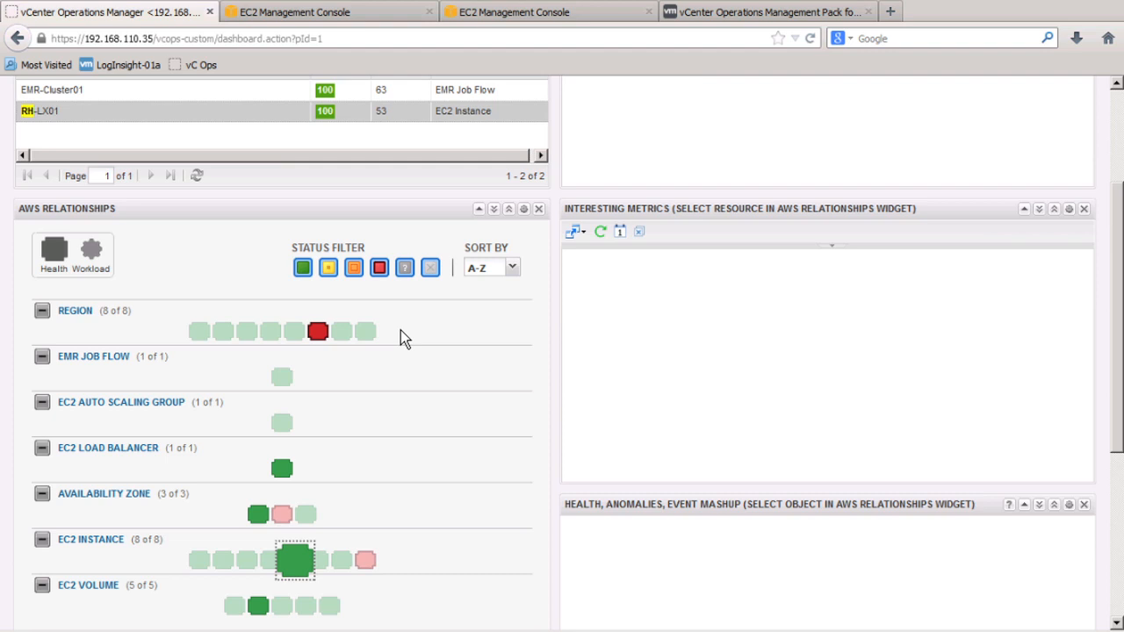
pyautogui.scroll(3)
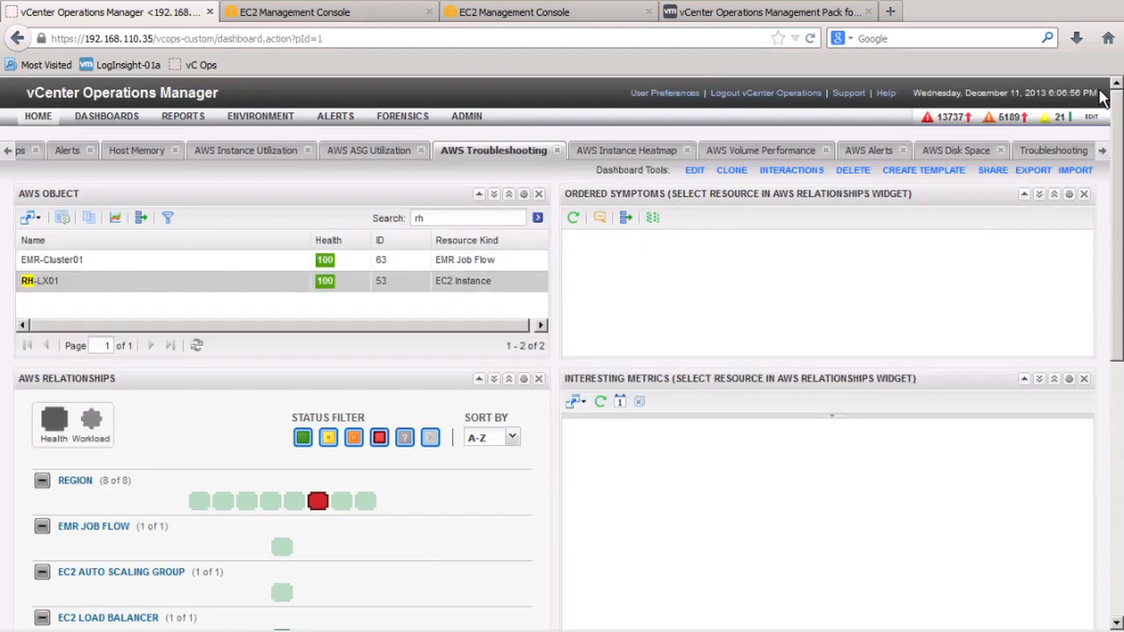
pyautogui.click(620, 150)
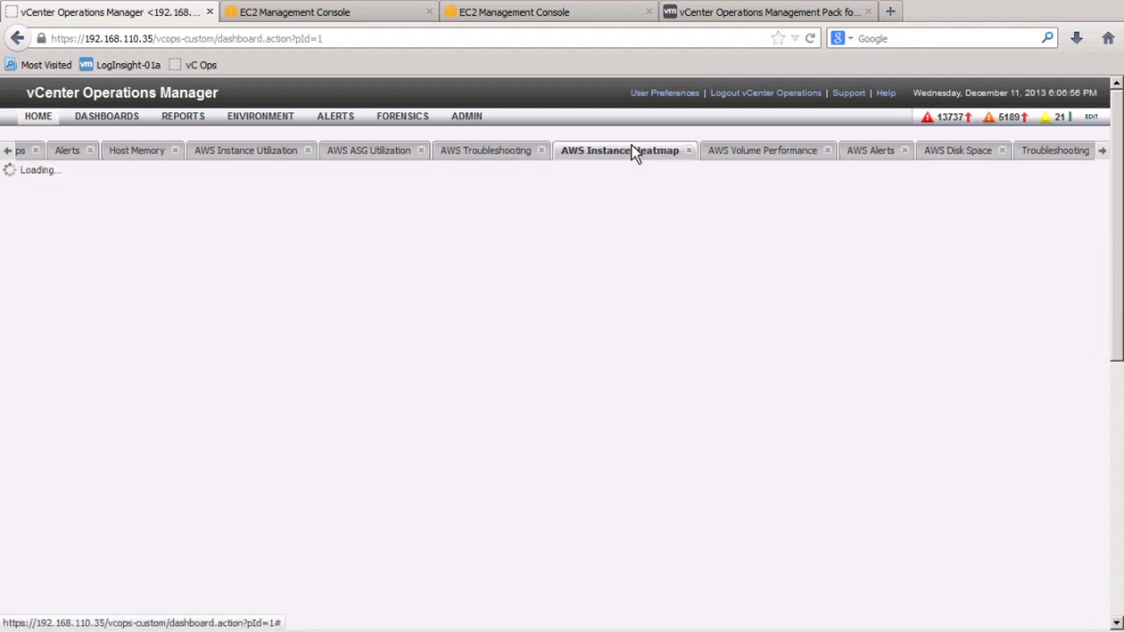
# - Show EMR01-MSTR CPU history (3.3) and close the RH-LX01 memory popup (23.3)
pyautogui.click(619, 150)
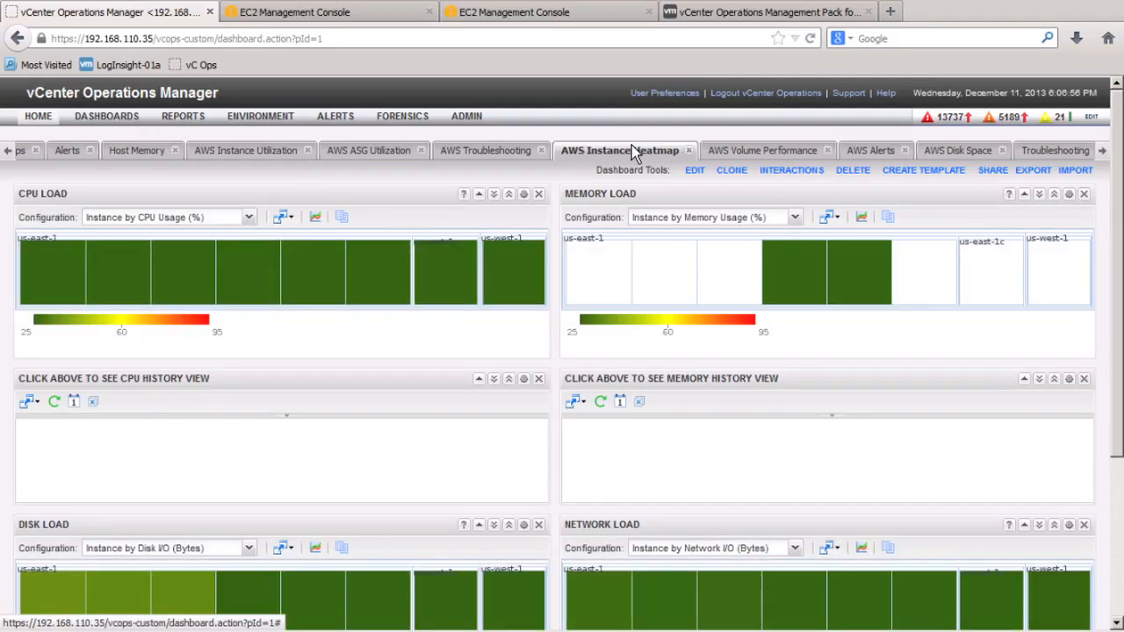
pyautogui.click(50, 271)
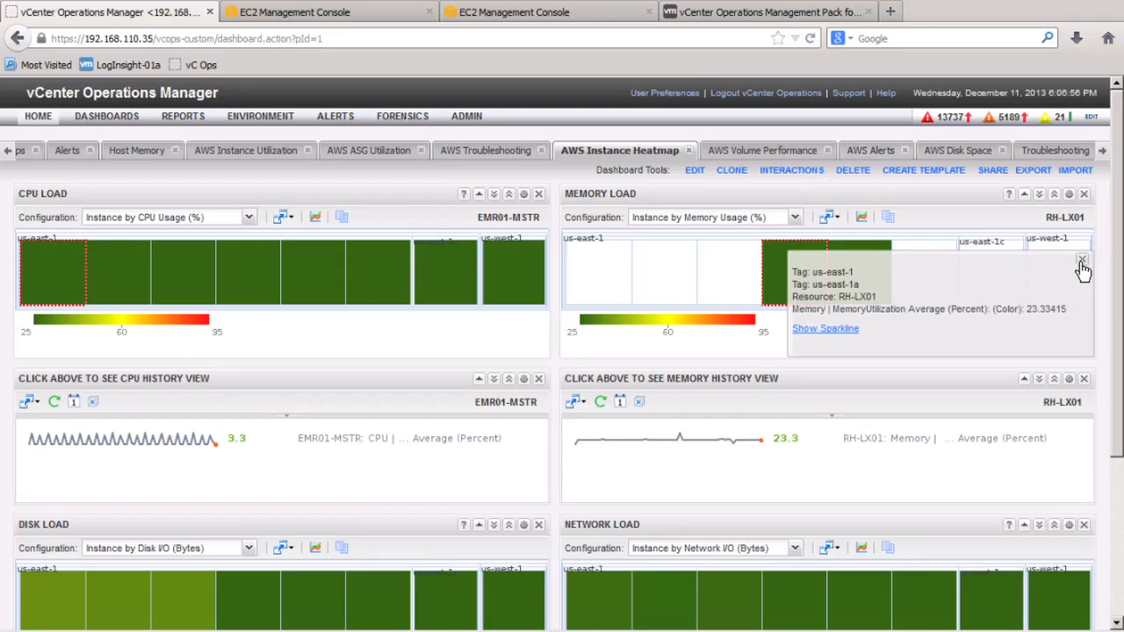
pyautogui.click(1082, 260)
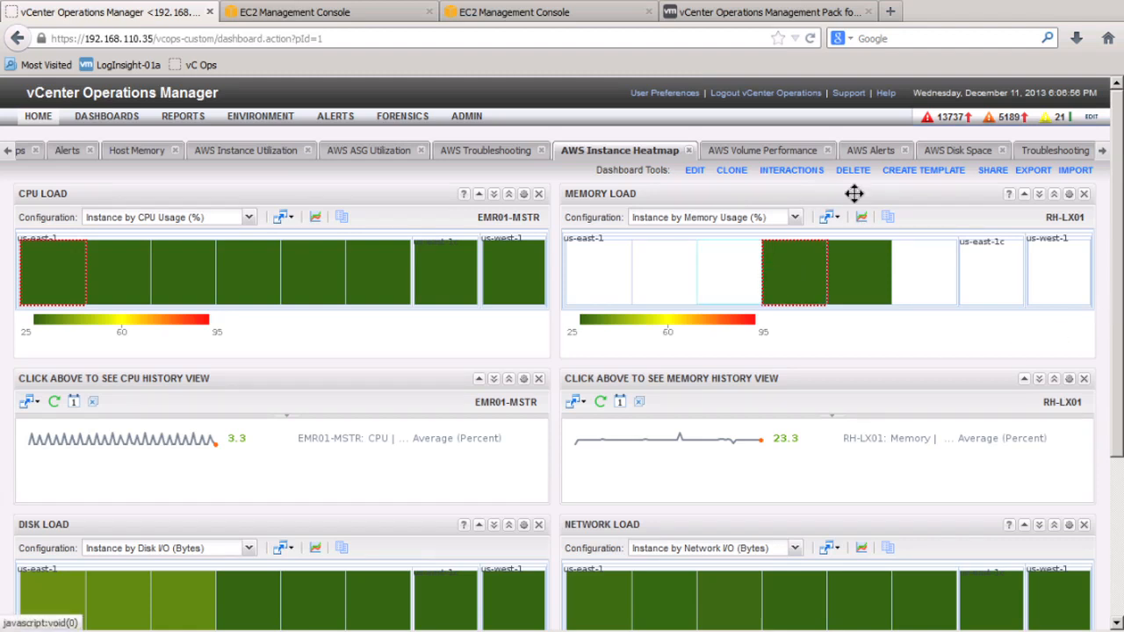
pyautogui.moveTo(862, 217)
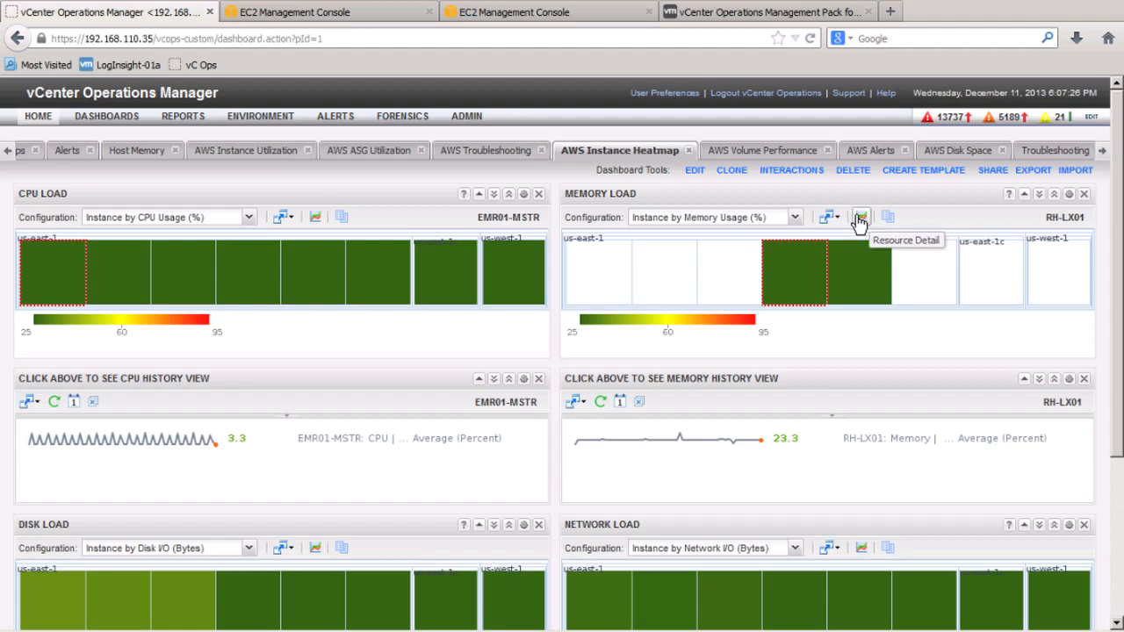
pyautogui.moveTo(861, 218)
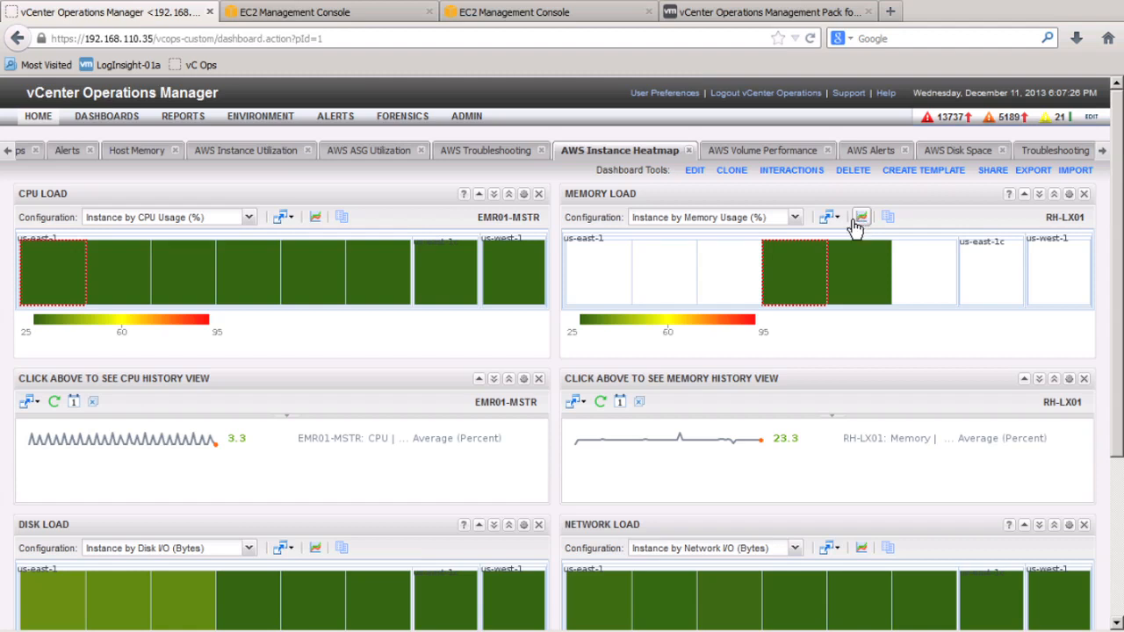
pyautogui.moveTo(480, 535)
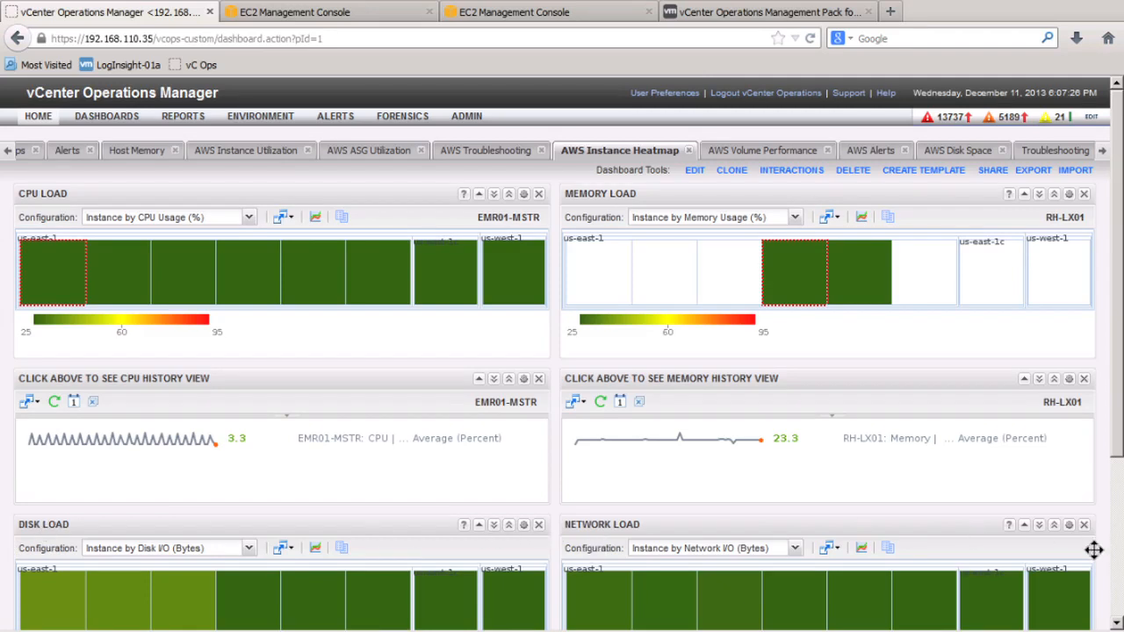
# - Open the AWS Volume Performance dashboard ranking volumes by disk read/write time
pyautogui.click(755, 150)
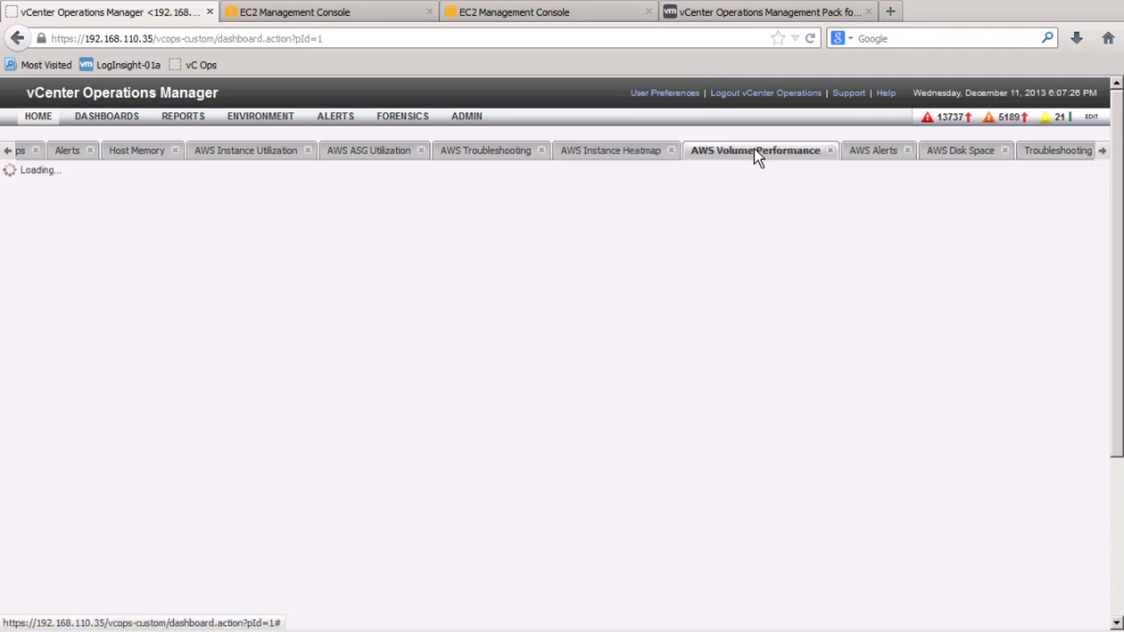
pyautogui.click(756, 150)
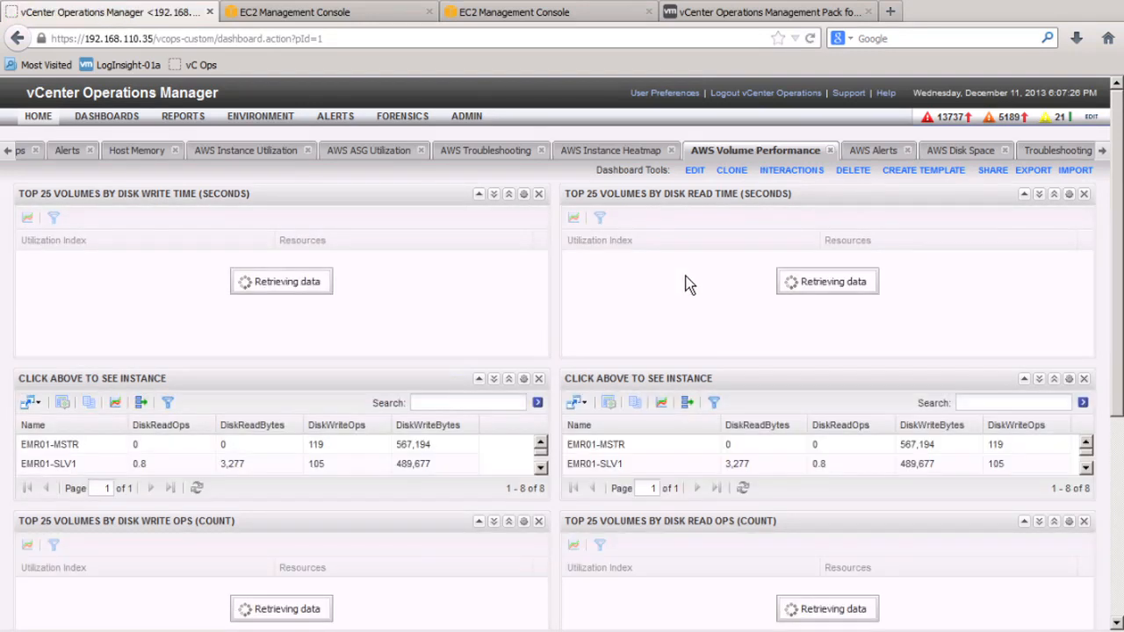
pyautogui.moveTo(624, 274)
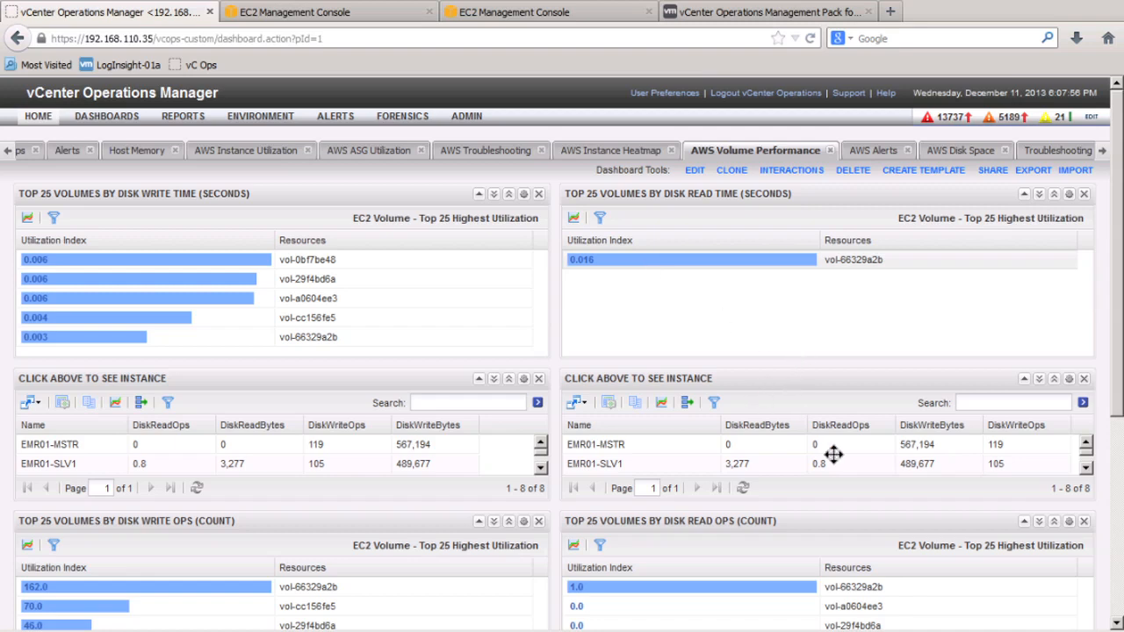
pyautogui.moveTo(783, 612)
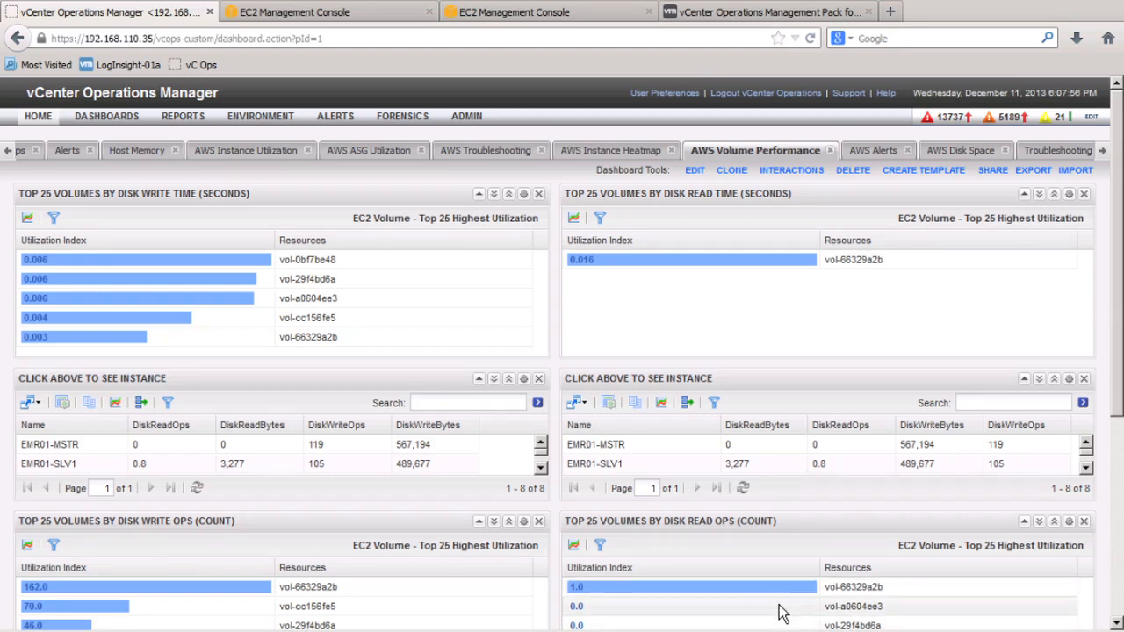
pyautogui.moveTo(742, 628)
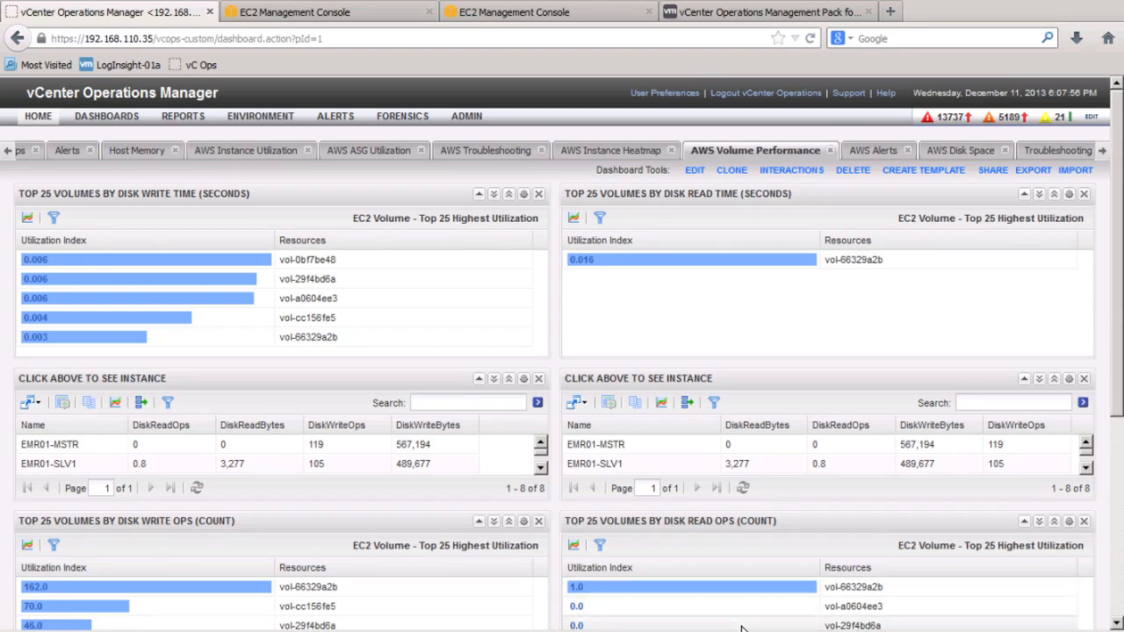
pyautogui.moveTo(883, 339)
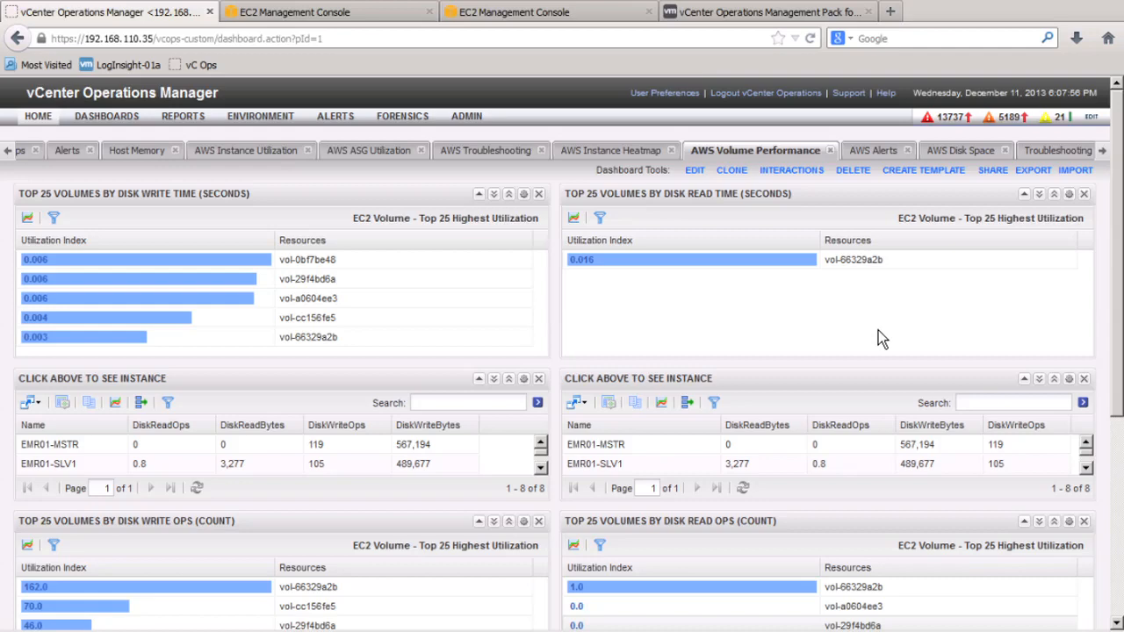
# - Open AWS Alerts and show W2K8-SQL-01's CPU alert health tree with vol-66329a2b
pyautogui.click(856, 150)
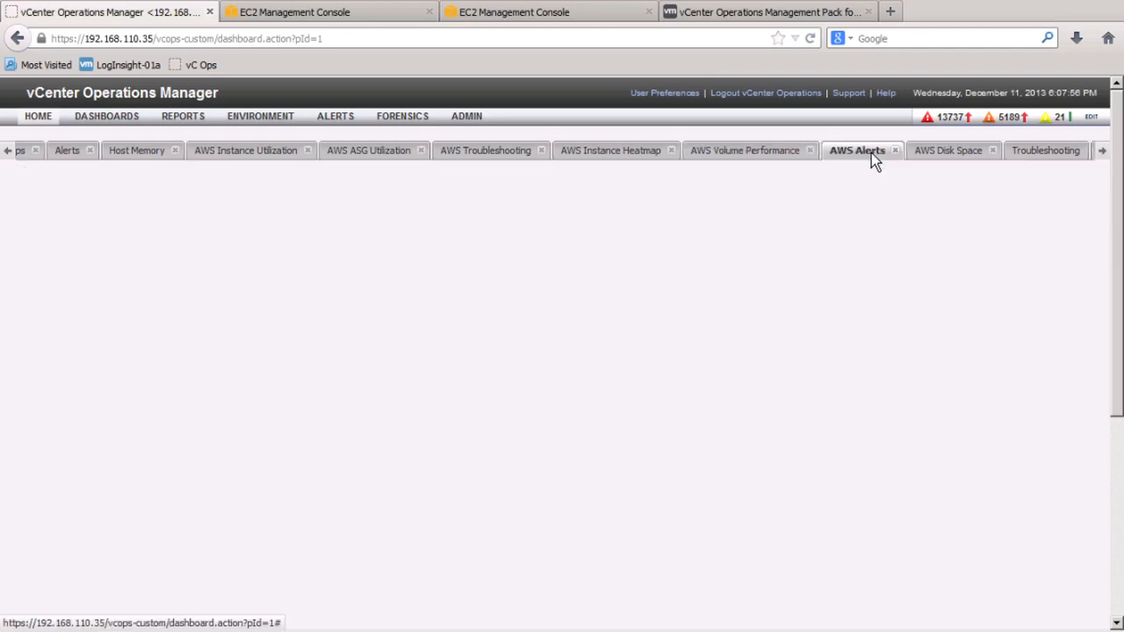
pyautogui.click(856, 150)
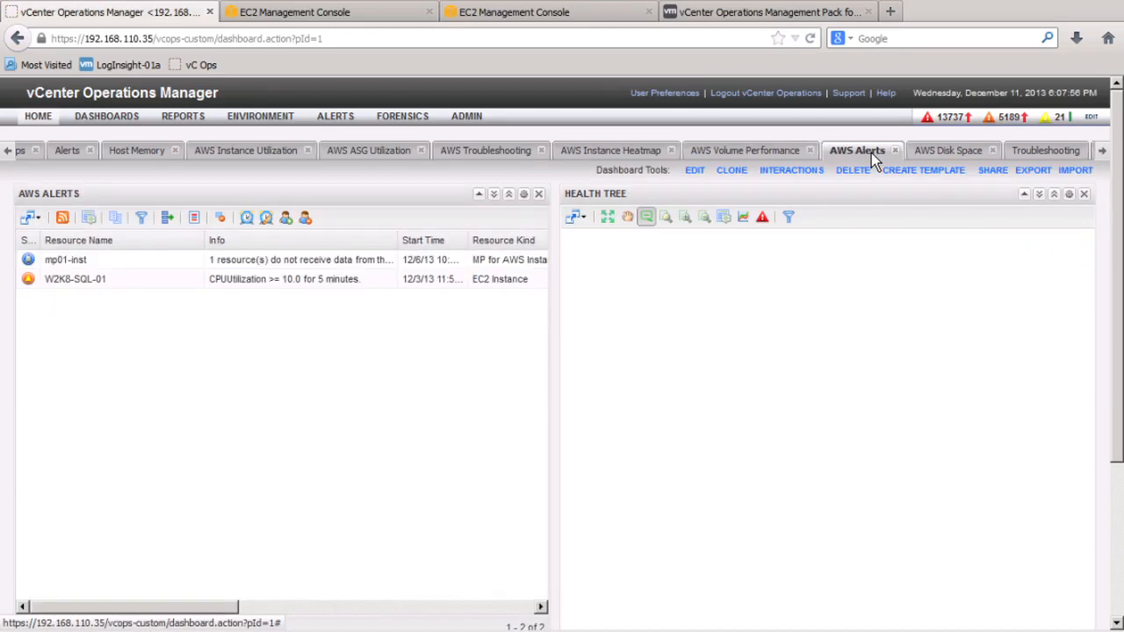
pyautogui.moveTo(345, 364)
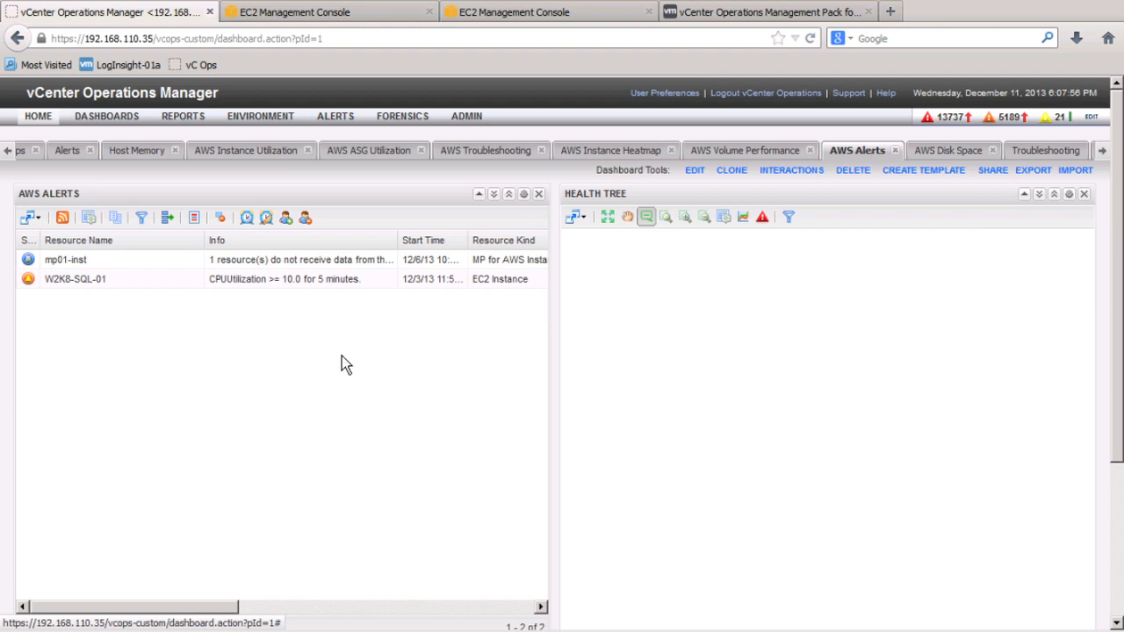
pyautogui.click(284, 278)
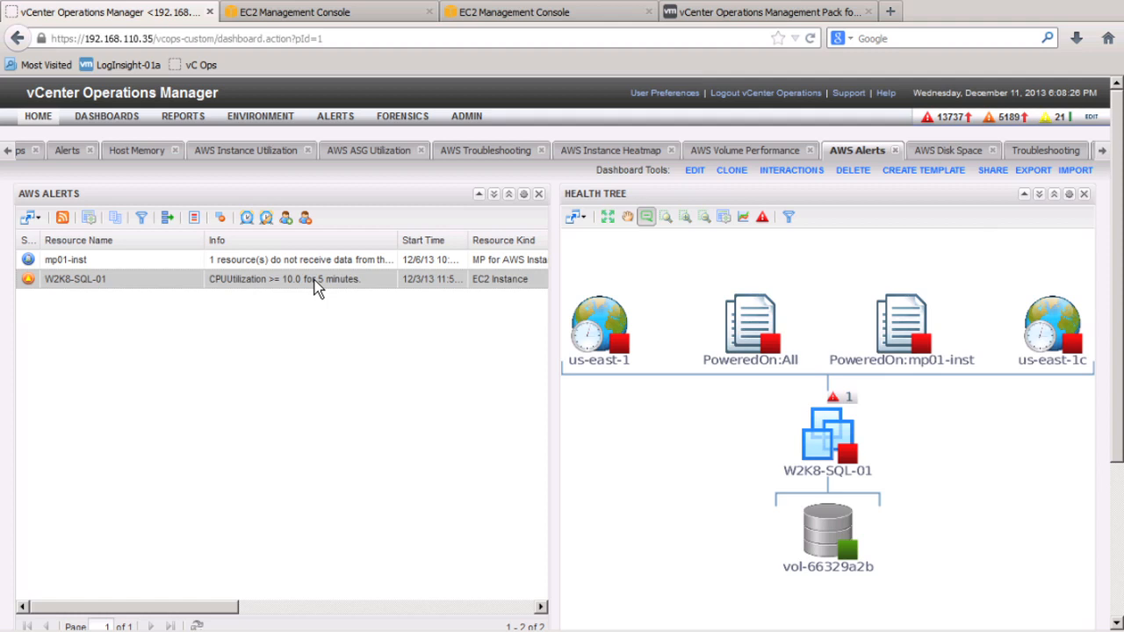
pyautogui.moveTo(729, 437)
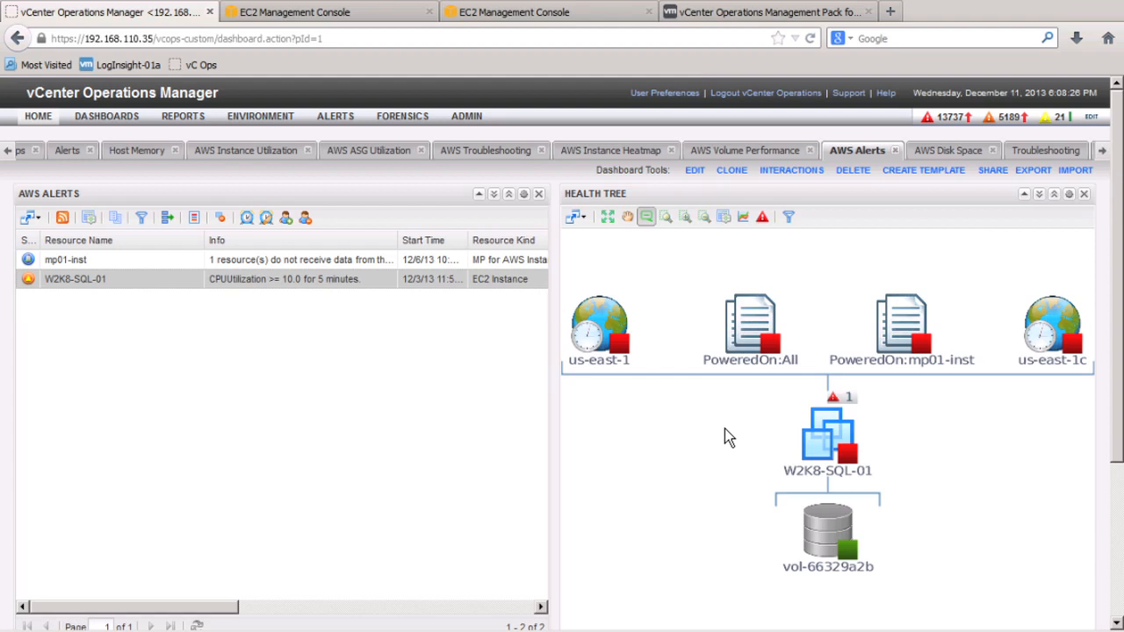
pyautogui.moveTo(825, 430)
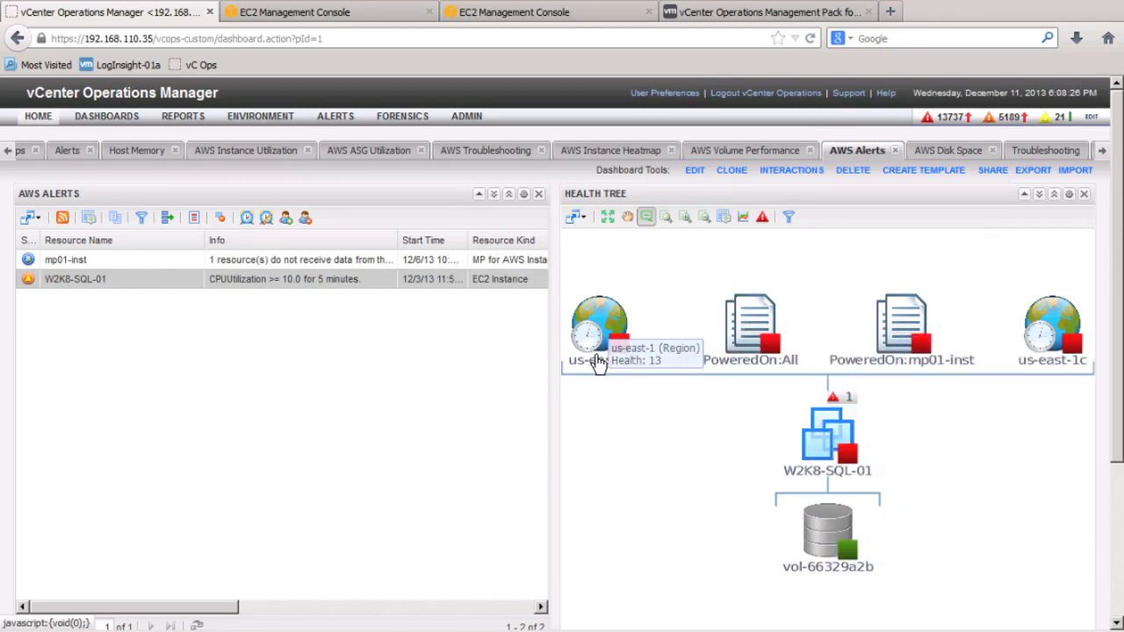
pyautogui.moveTo(1052, 334)
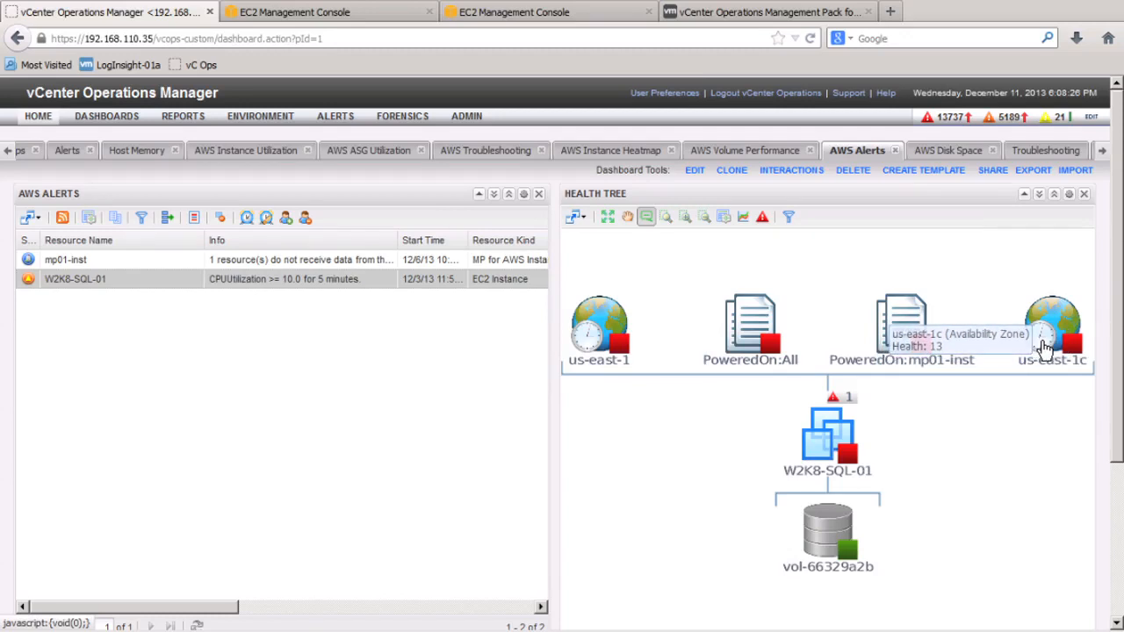
pyautogui.moveTo(1037, 459)
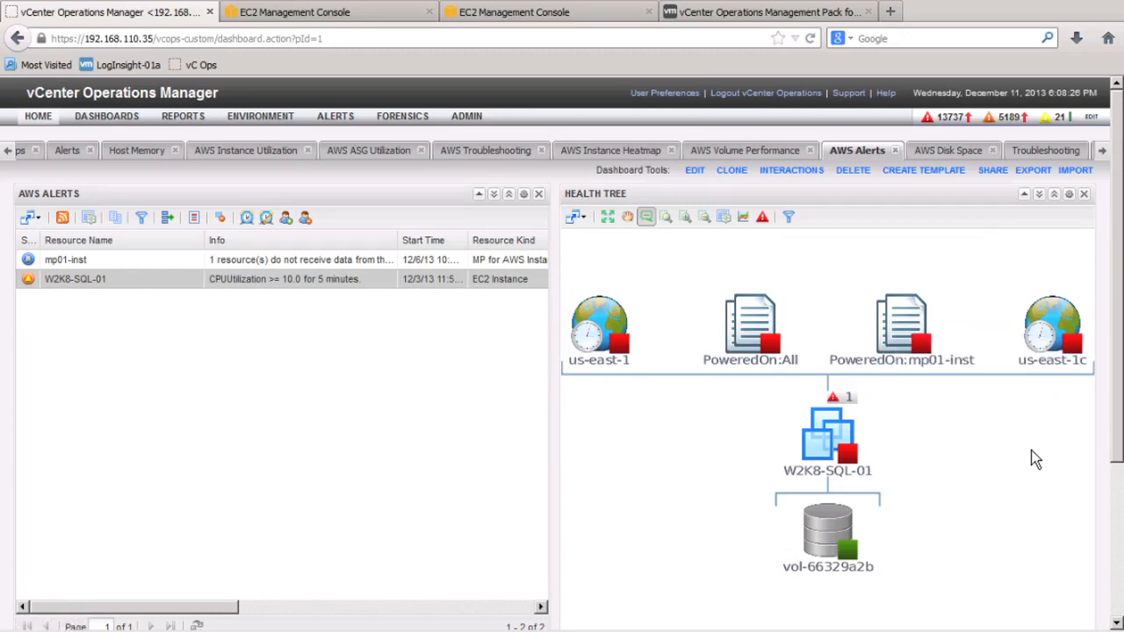
pyautogui.moveTo(970, 191)
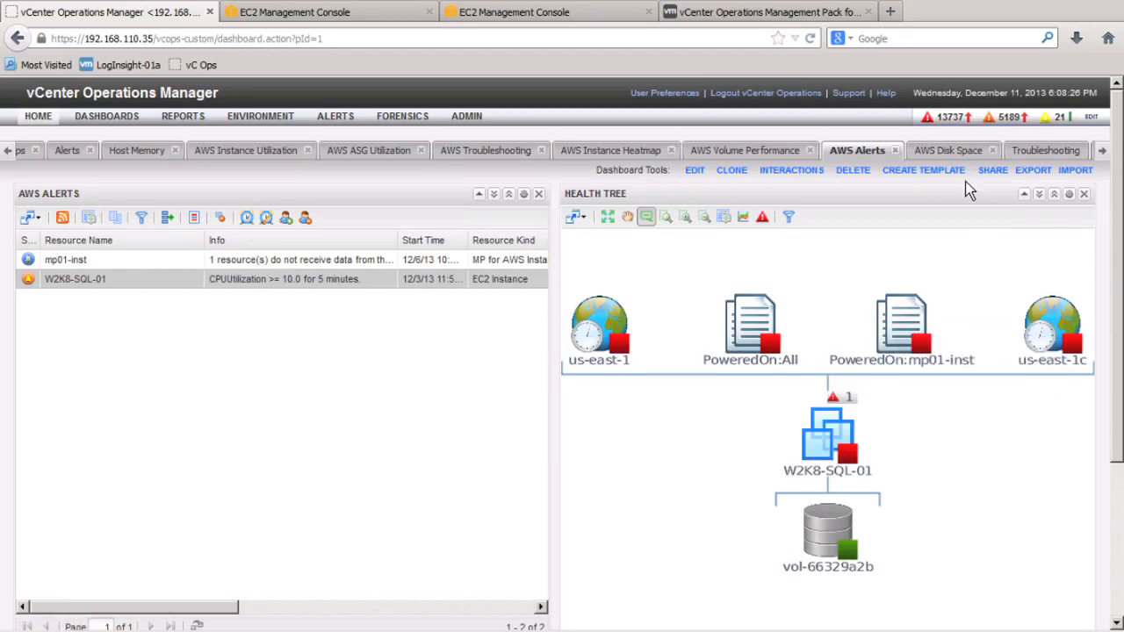
# - Open the AWS Disk Space dashboard and scroll down to RH-LX01's disk history metrics
pyautogui.click(948, 150)
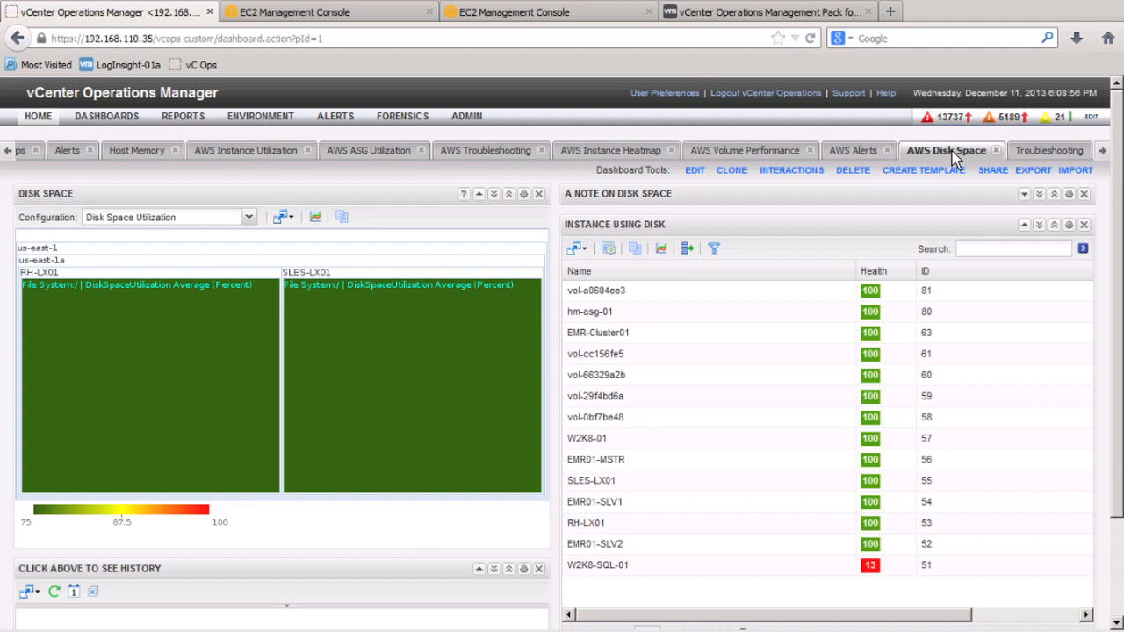
pyautogui.moveTo(658, 464)
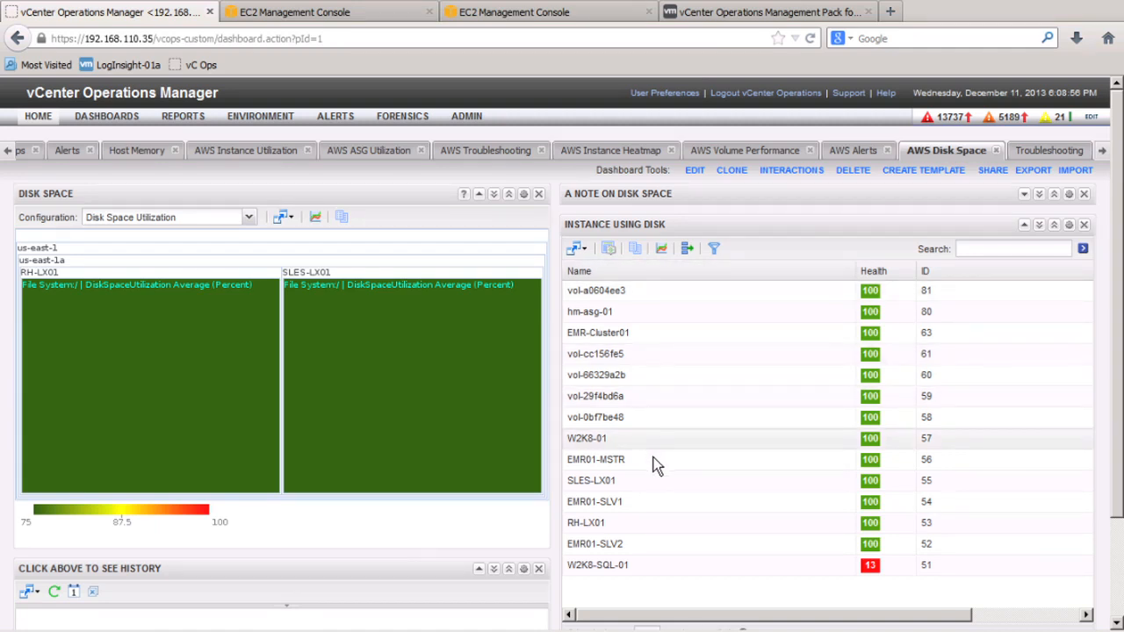
pyautogui.moveTo(783, 463)
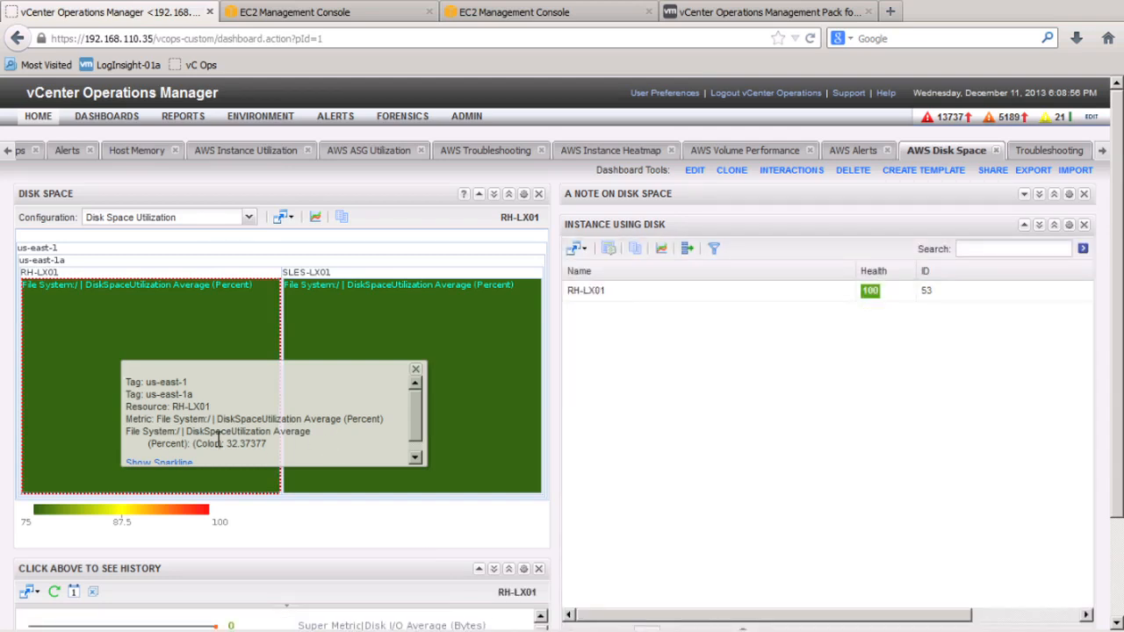
pyautogui.moveTo(248, 623)
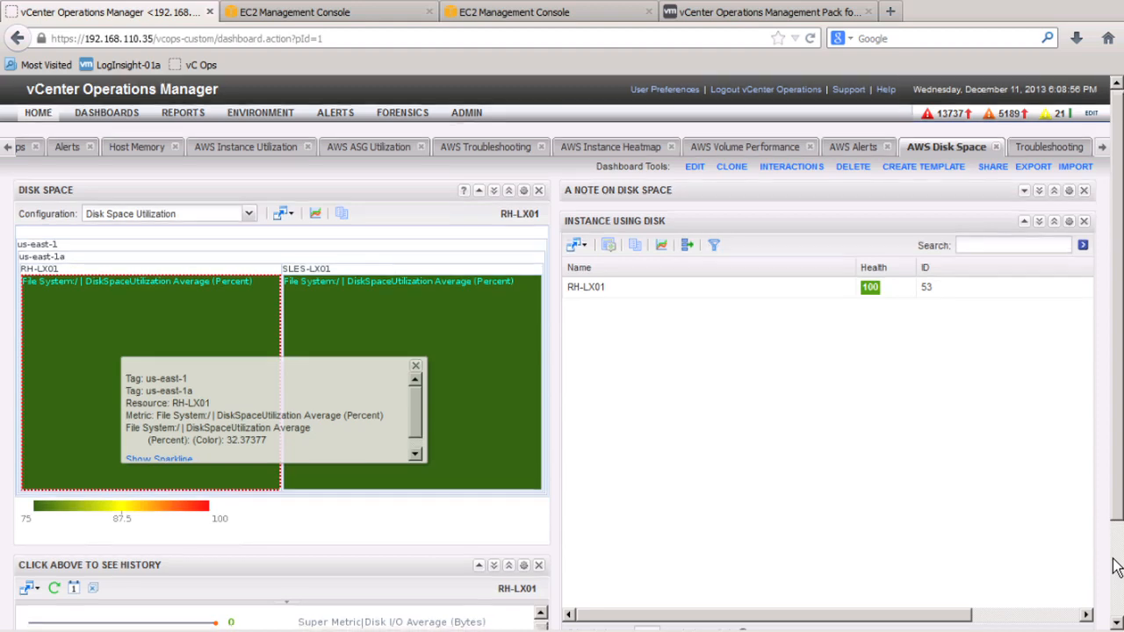
pyautogui.scroll(-3)
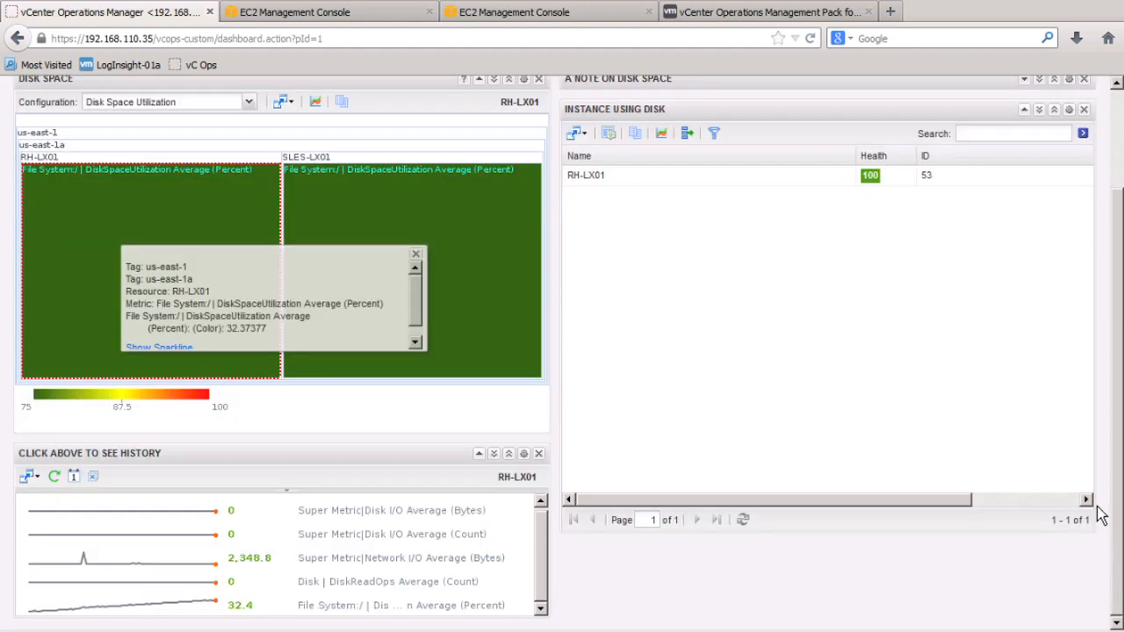